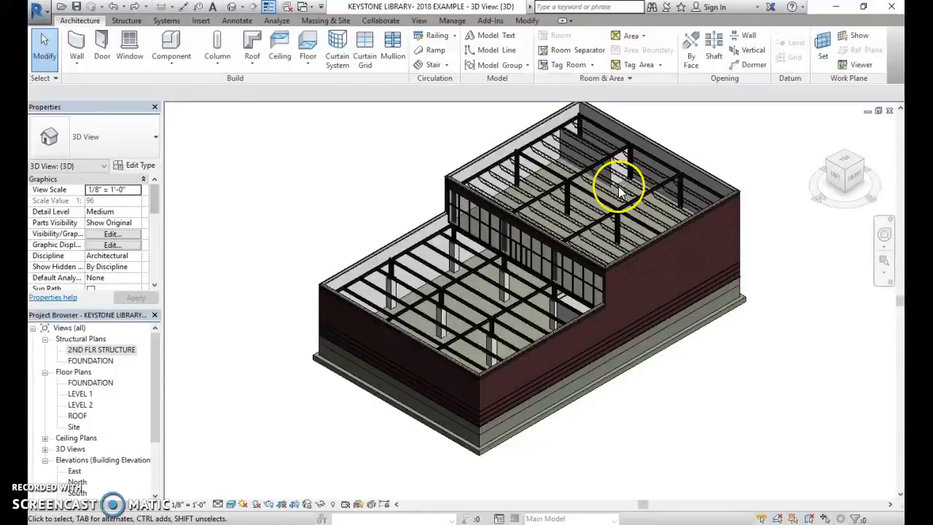
mouse_move(597, 232)
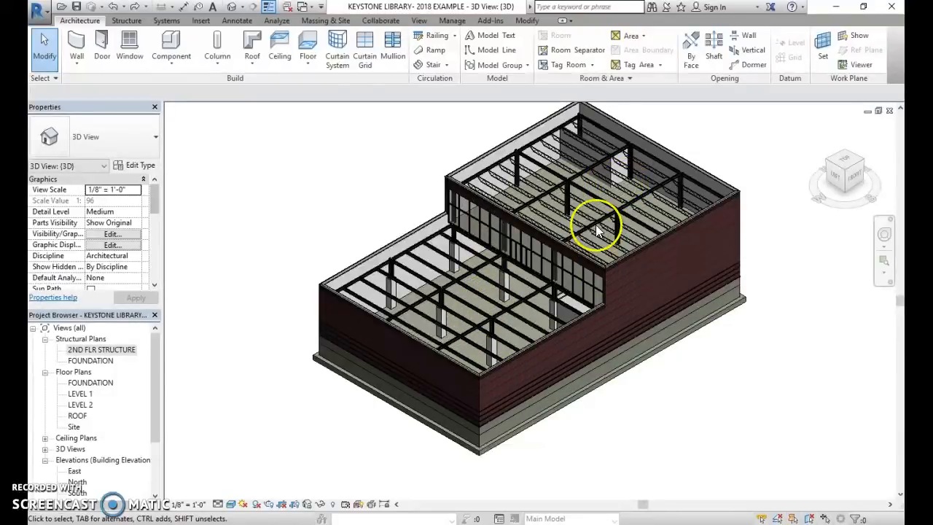
Open the ROOF floor plan from the Project Browser.
double_click(78, 415)
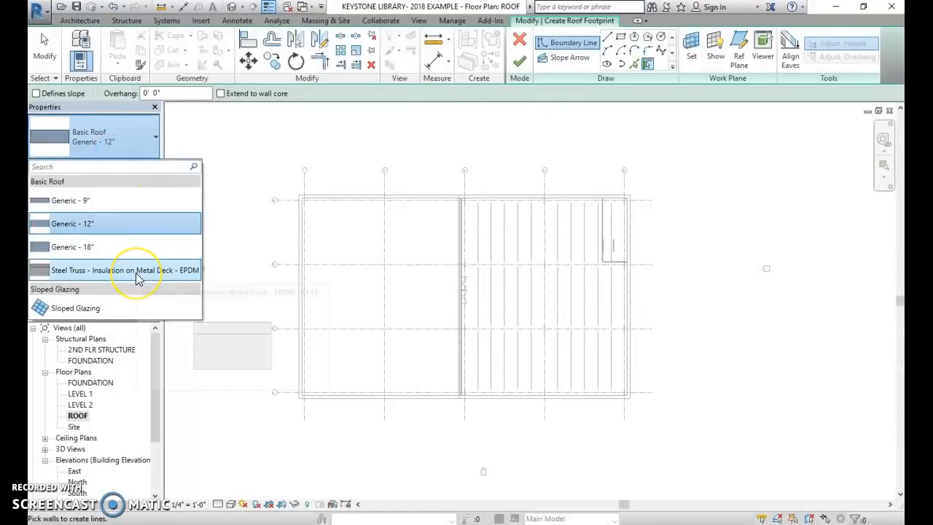
Choose Steel Truss - Insulation on Metal Deck - EPDM and delete its 1'-4" Structure layer, leaving 5½".
left_click(125, 270)
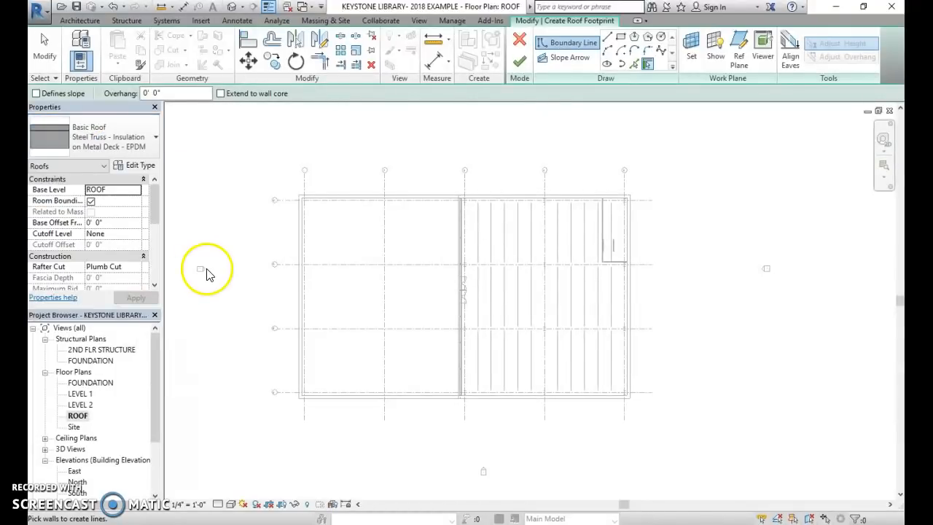
left_click(140, 165)
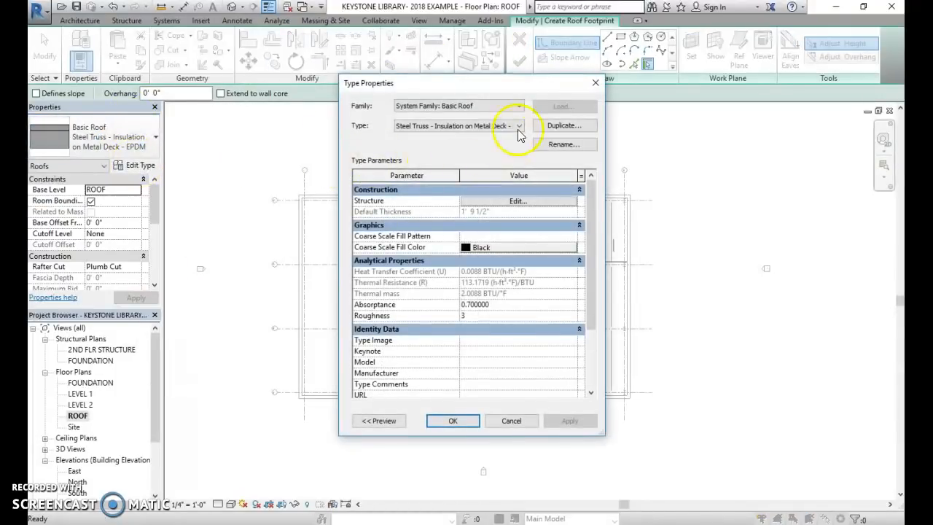
left_click(517, 201)
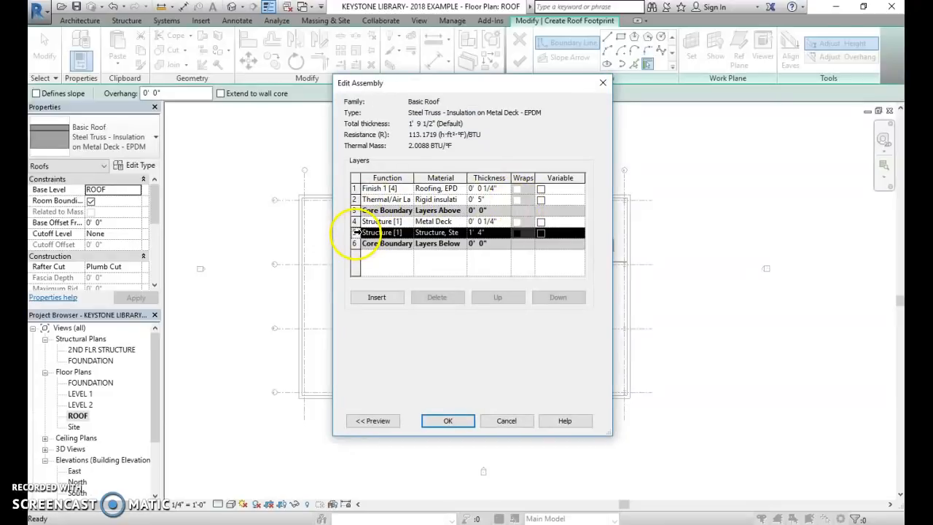
left_click(437, 297)
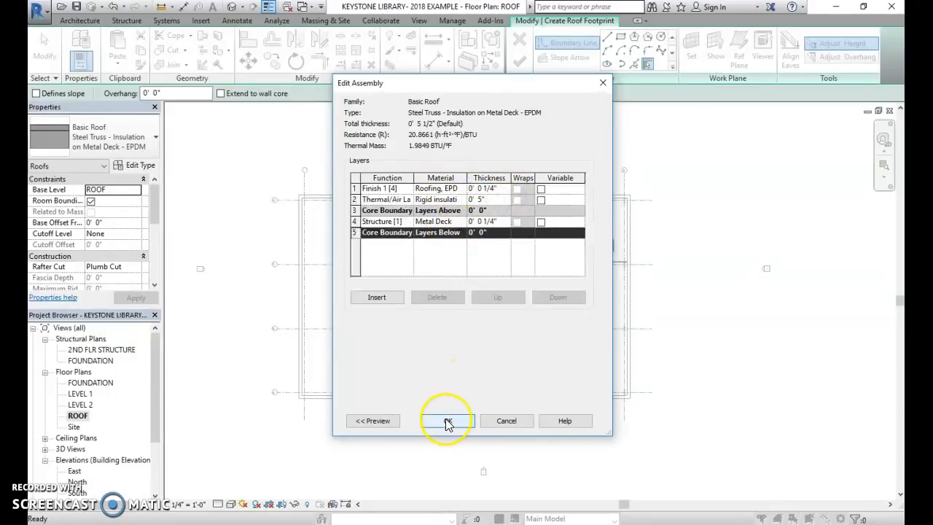
left_click(446, 420)
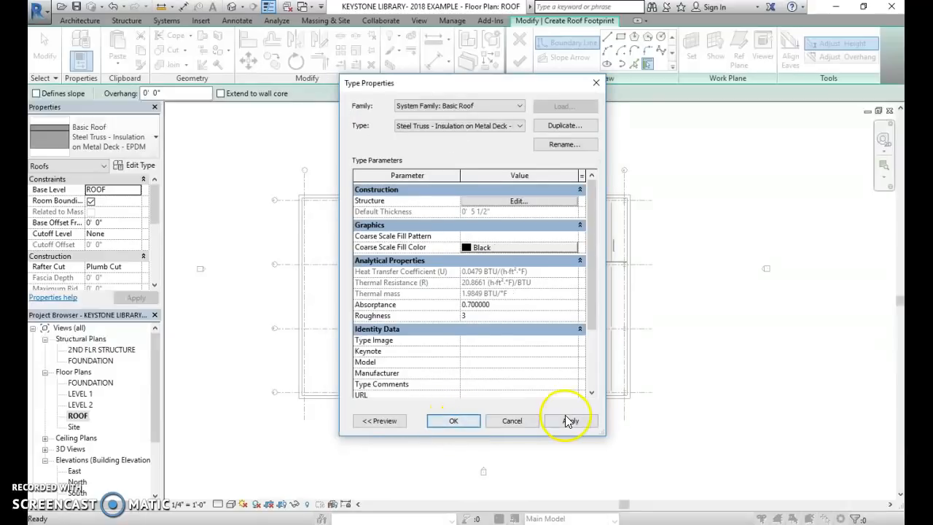
Apply the edited roof type and finish the flat roof over the upper block.
left_click(452, 420)
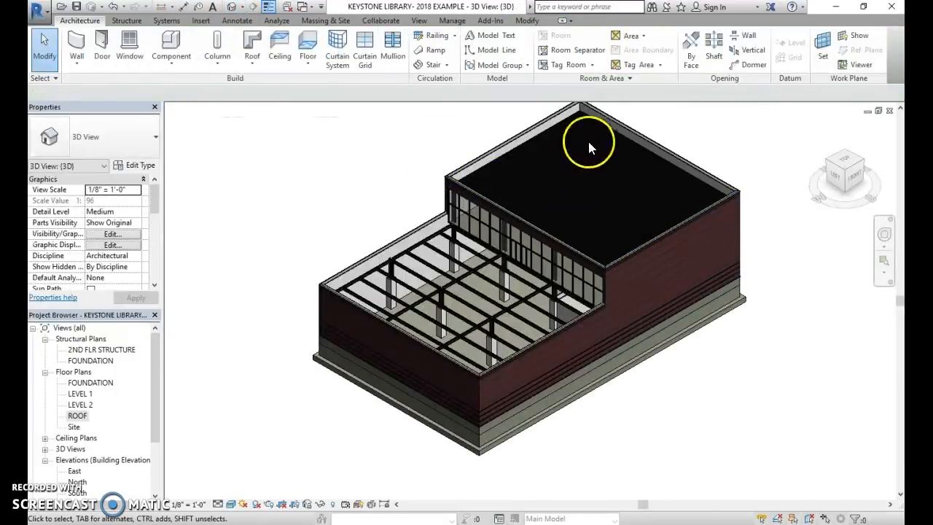
left_click(466, 245)
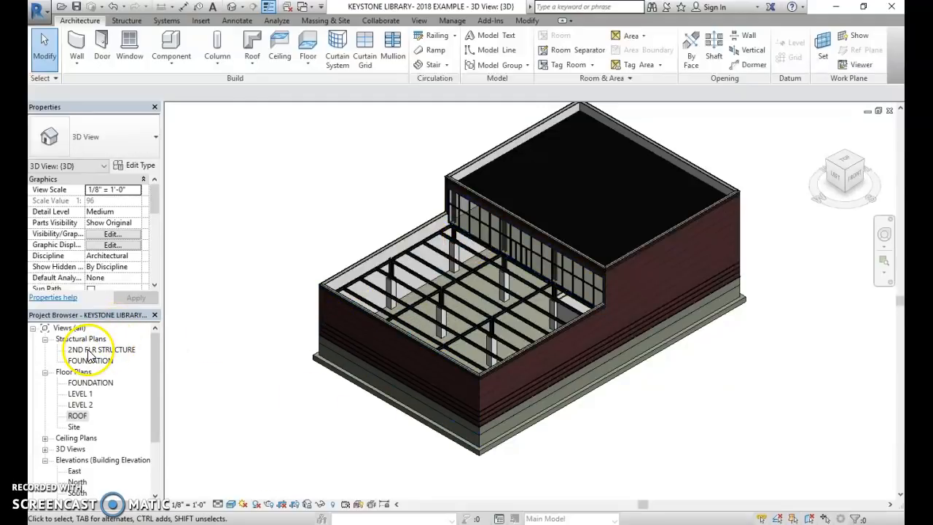
Start a roof footprint on the 2ND FLR STRUCTURE structural plan.
left_click(102, 350)
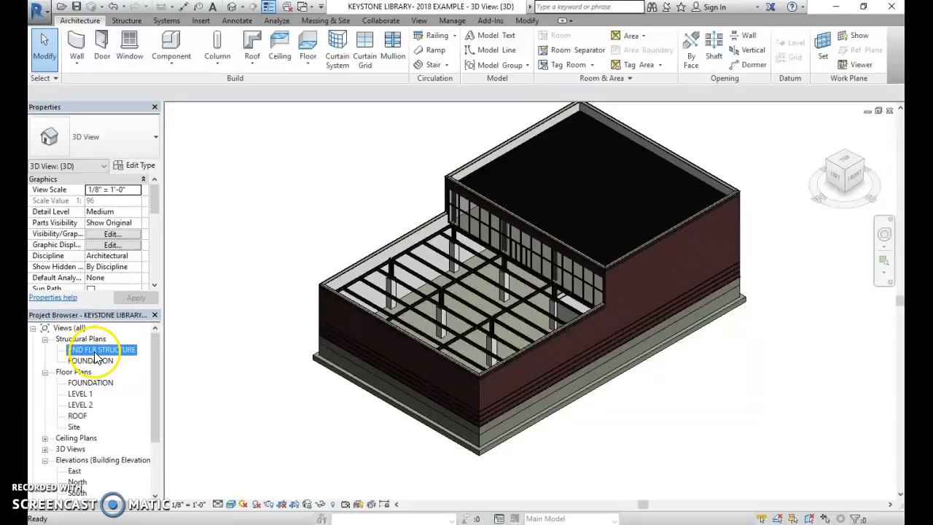
double_click(105, 350)
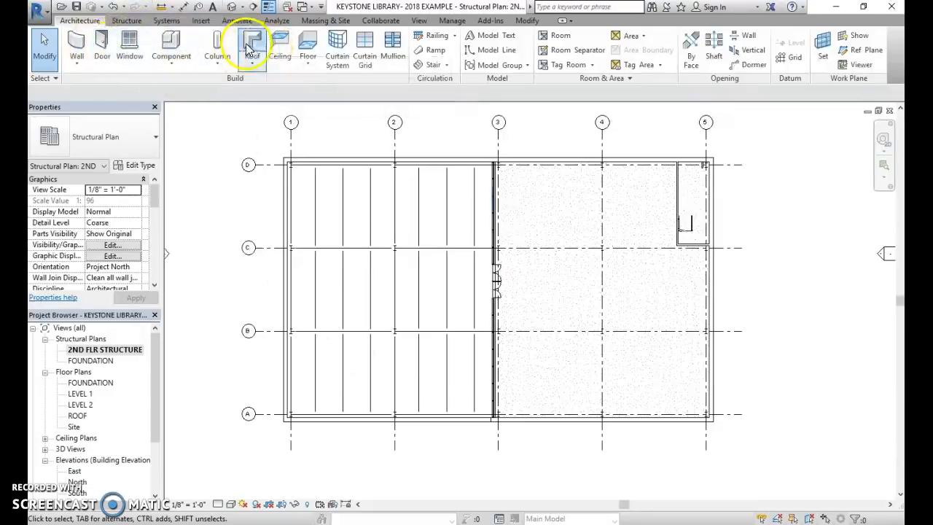
left_click(250, 45)
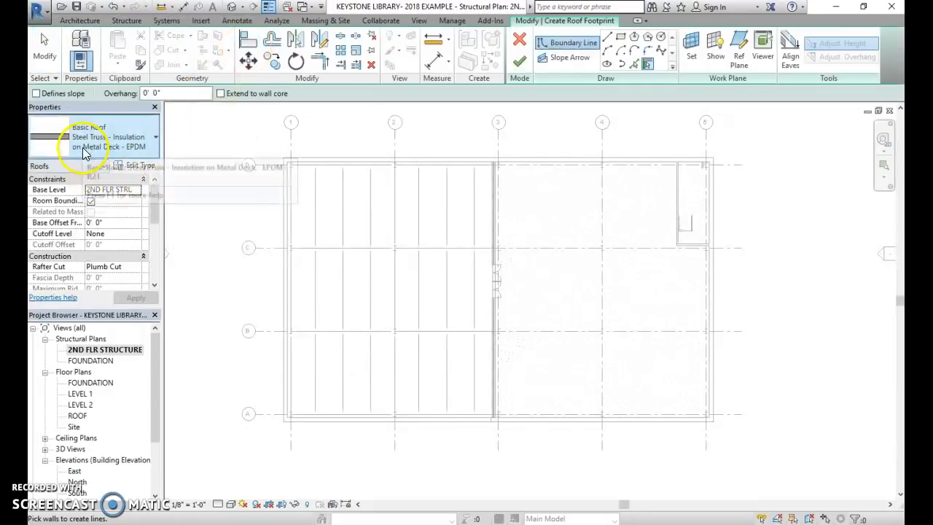
Duplicate the roof type as a new Green Roof on Steel Truss type.
left_click(140, 165)
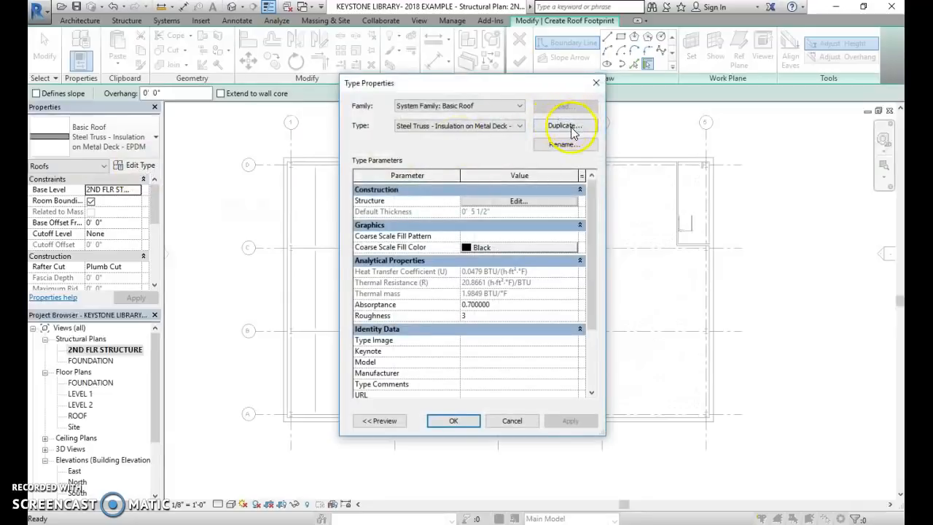
left_click(566, 126)
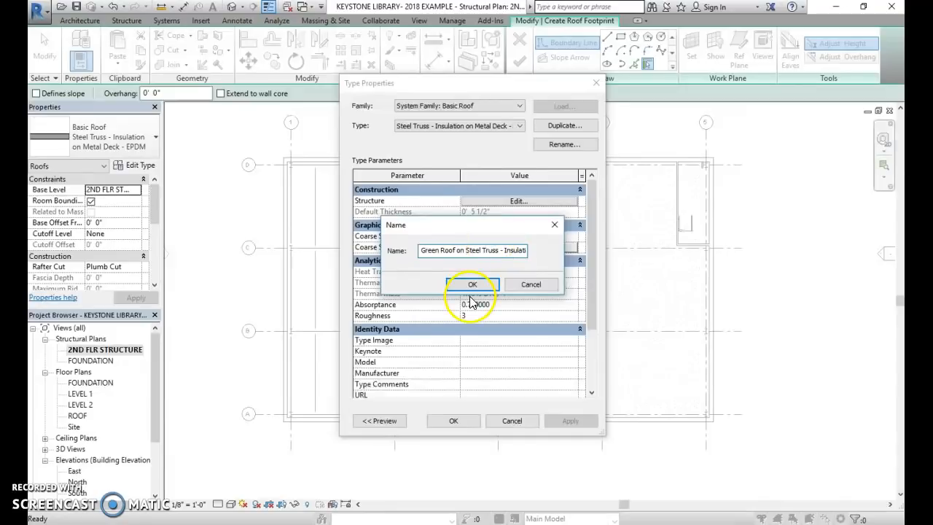
left_click(472, 284)
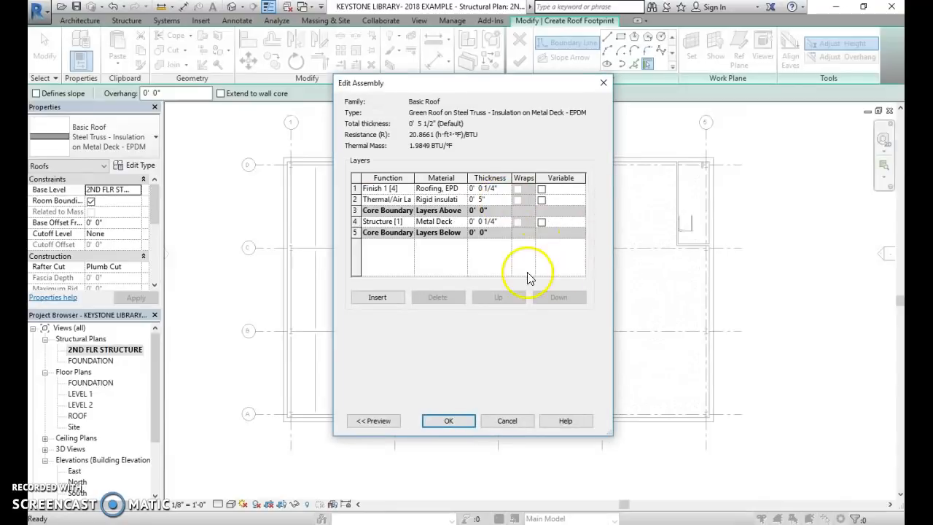
mouse_move(474, 382)
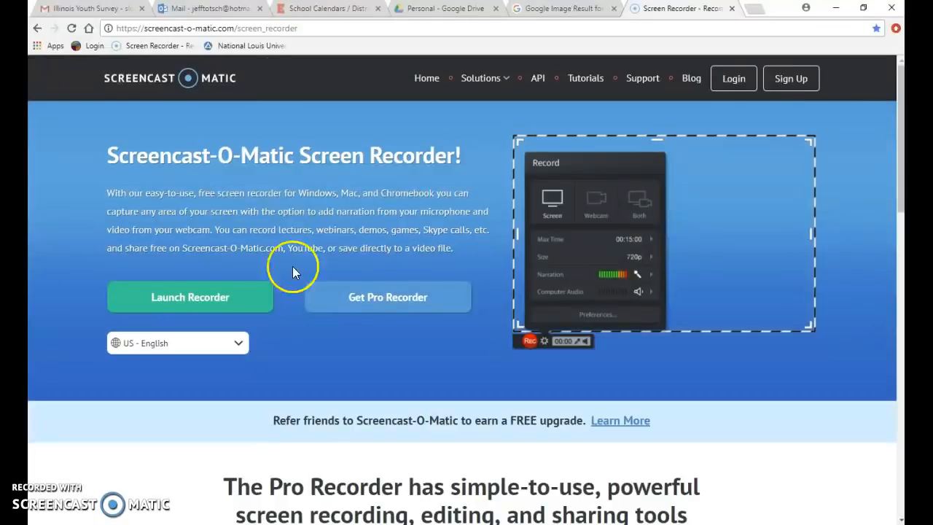
View the Green Roof Systems soil-depth reference chart in Chrome.
left_click(561, 9)
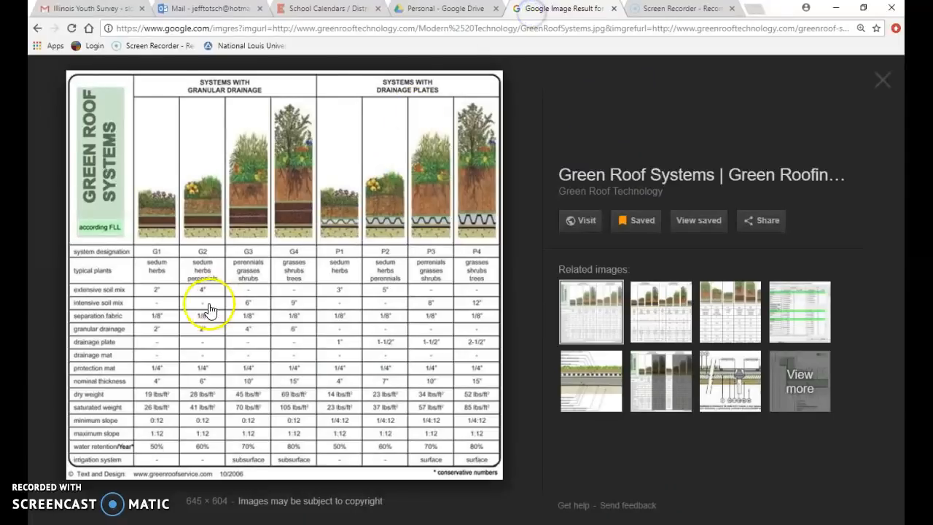
mouse_move(131, 255)
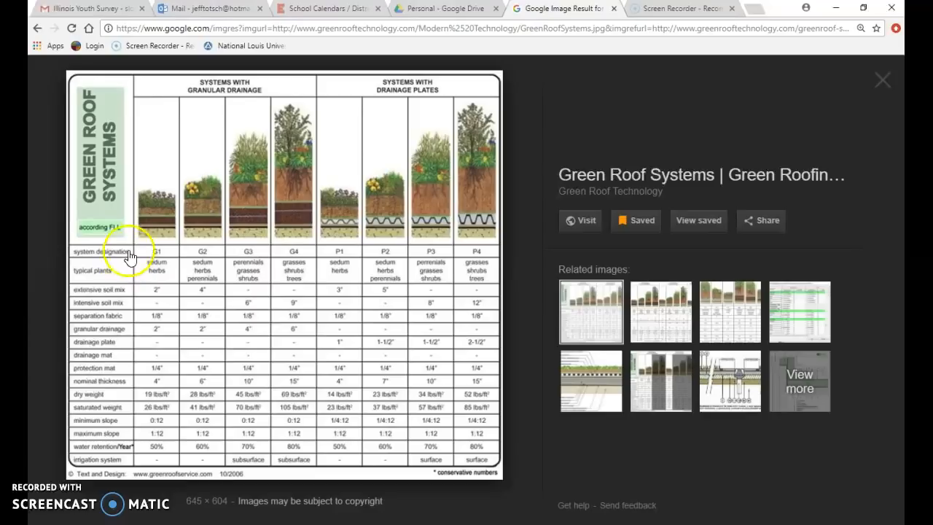
mouse_move(488, 332)
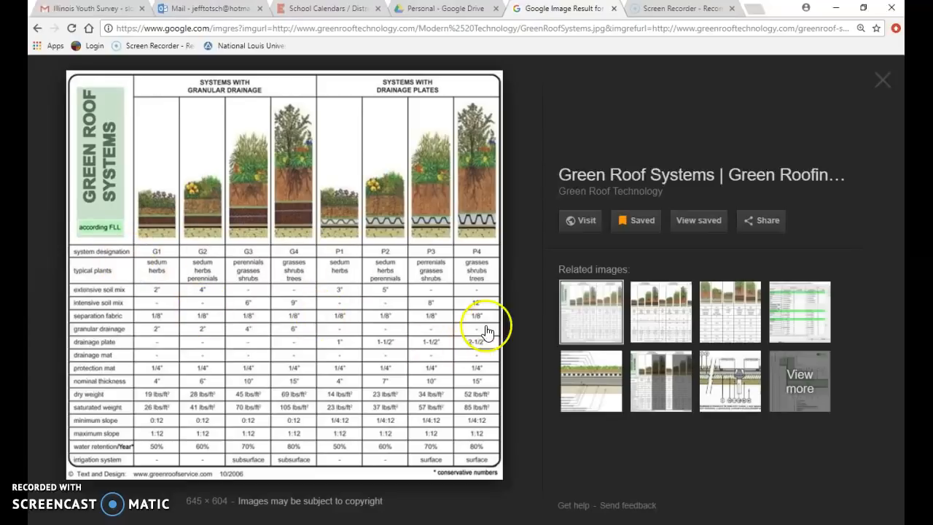
mouse_move(346, 259)
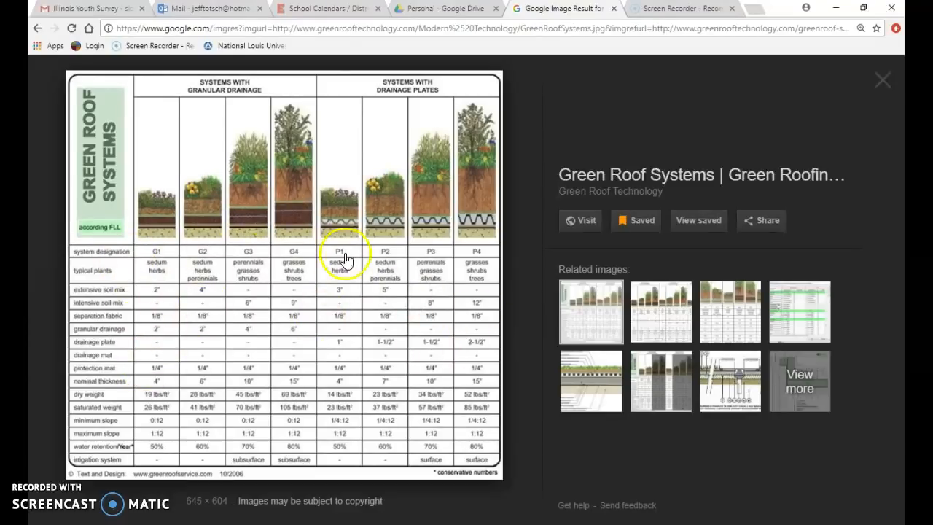
mouse_move(247, 323)
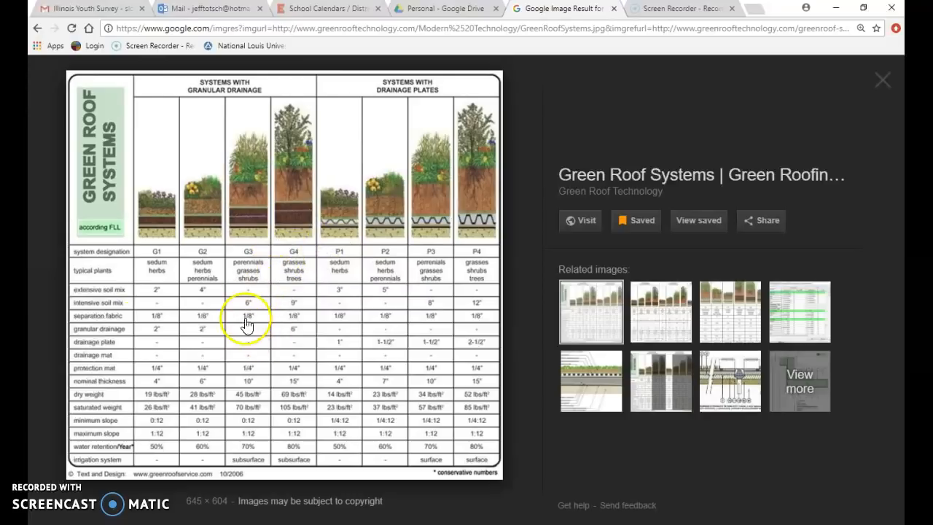
mouse_move(169, 336)
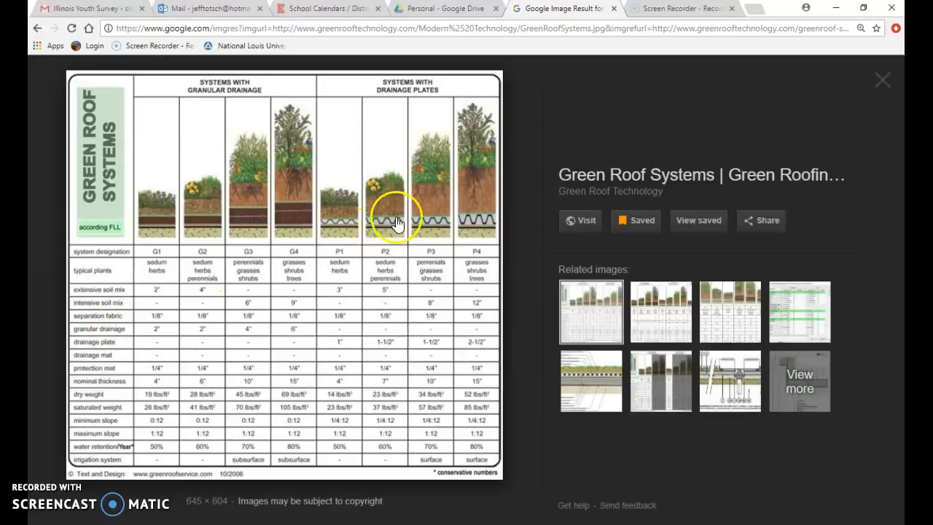
mouse_move(219, 177)
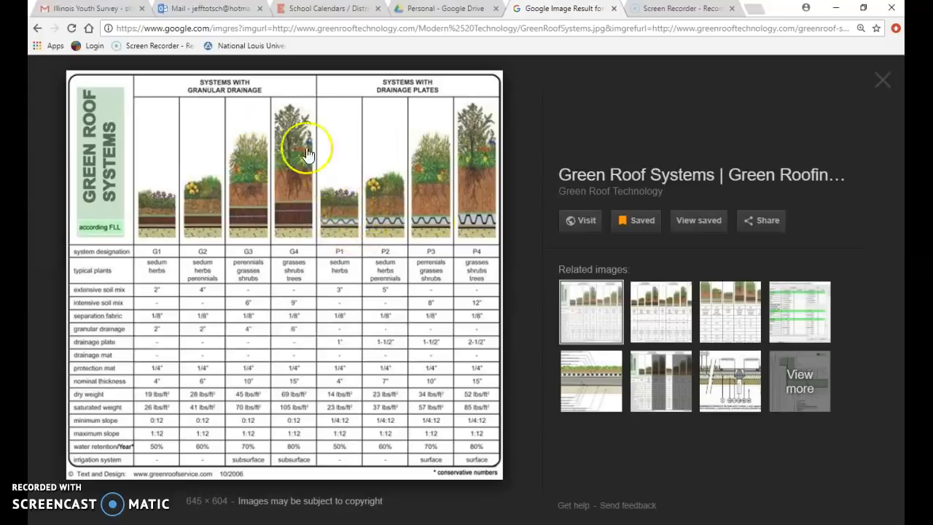
mouse_move(248, 232)
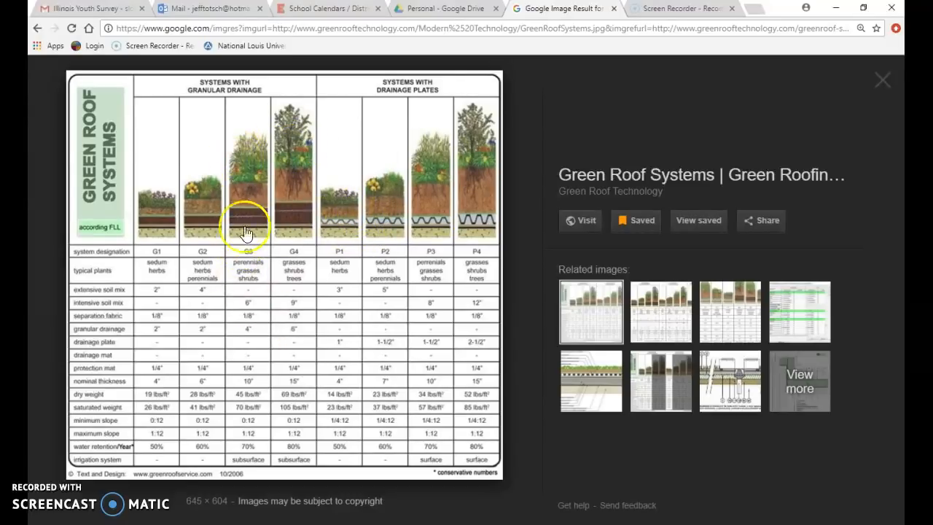
mouse_move(229, 356)
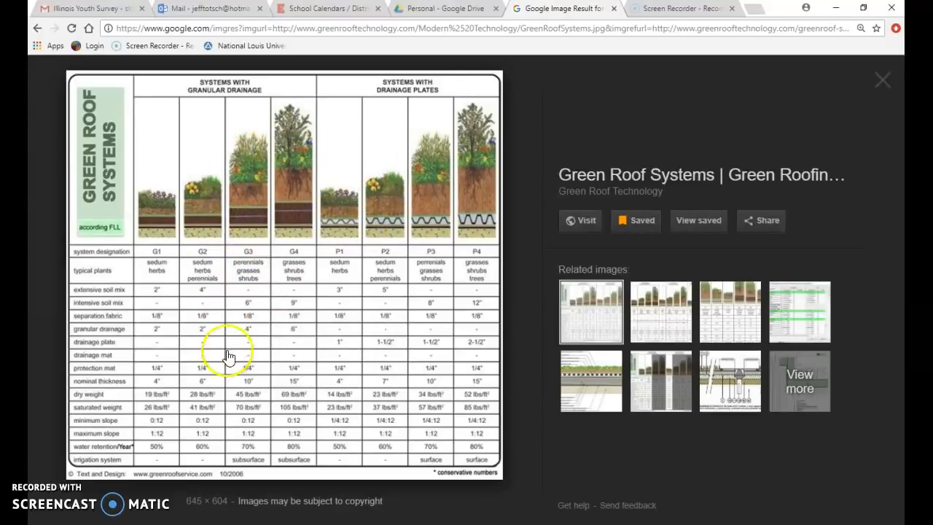
mouse_move(293, 251)
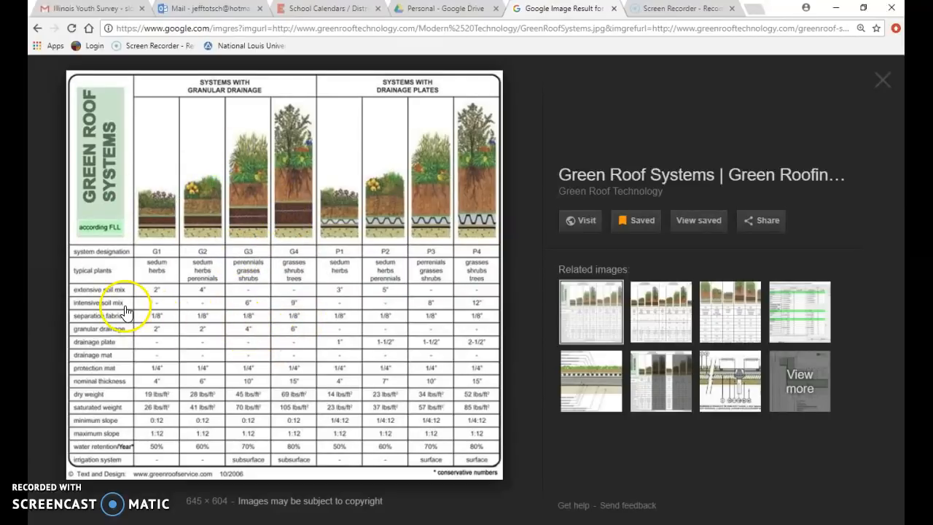
mouse_move(250, 336)
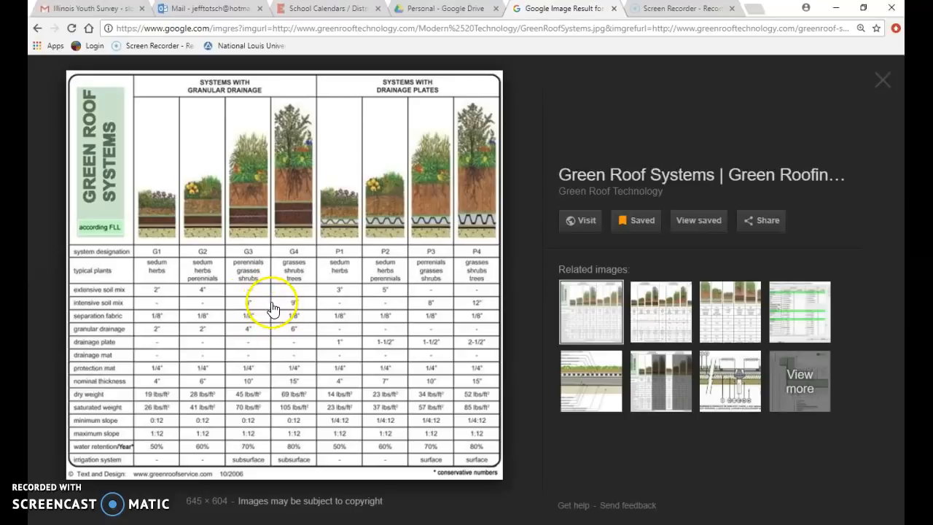
mouse_move(248, 338)
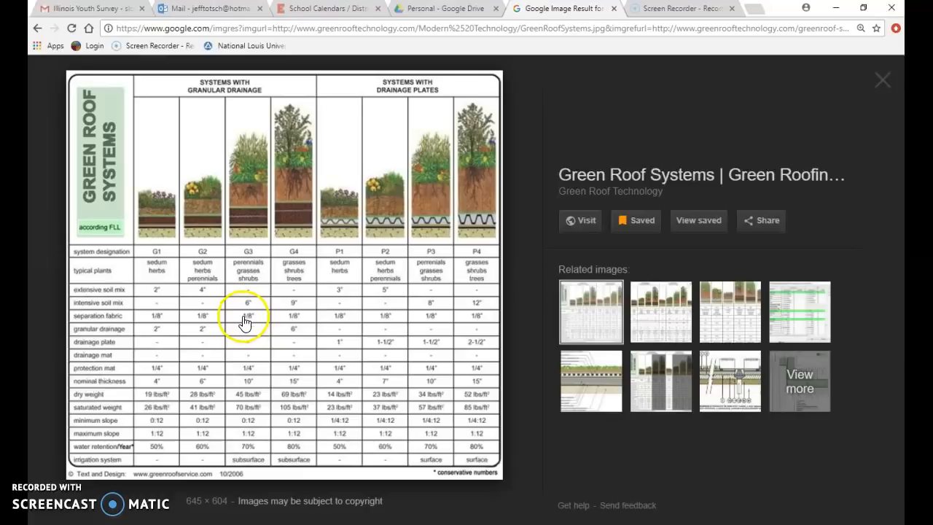
mouse_move(265, 406)
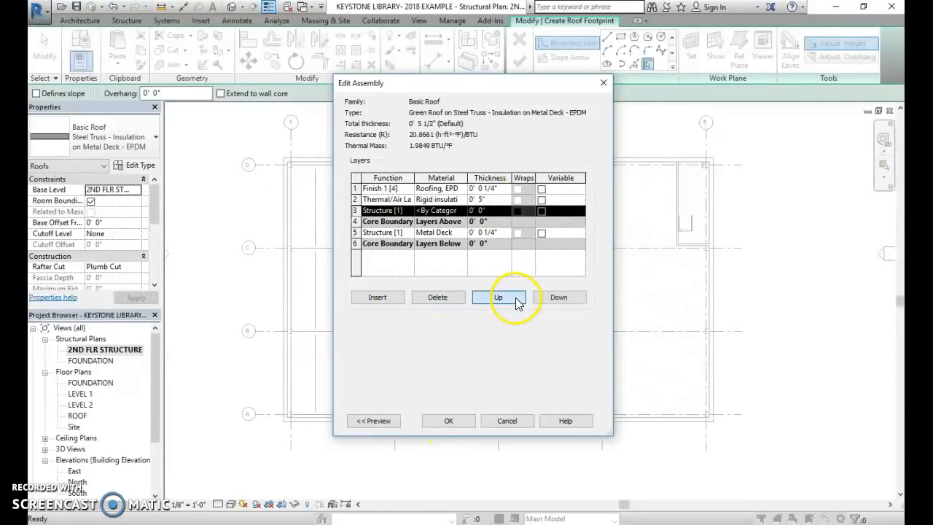
Move the new Finish 2 layer to the top of the stack and begin choosing its material.
left_click(388, 188)
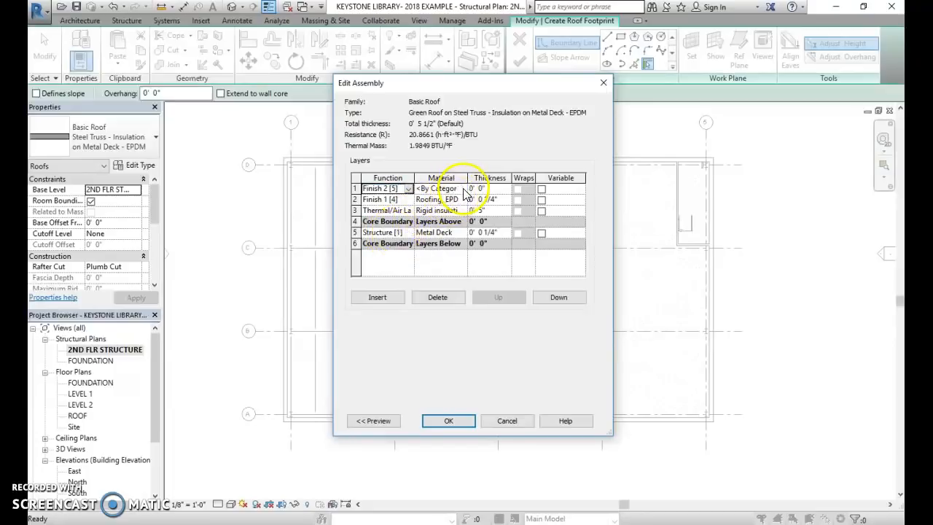
left_click(440, 188)
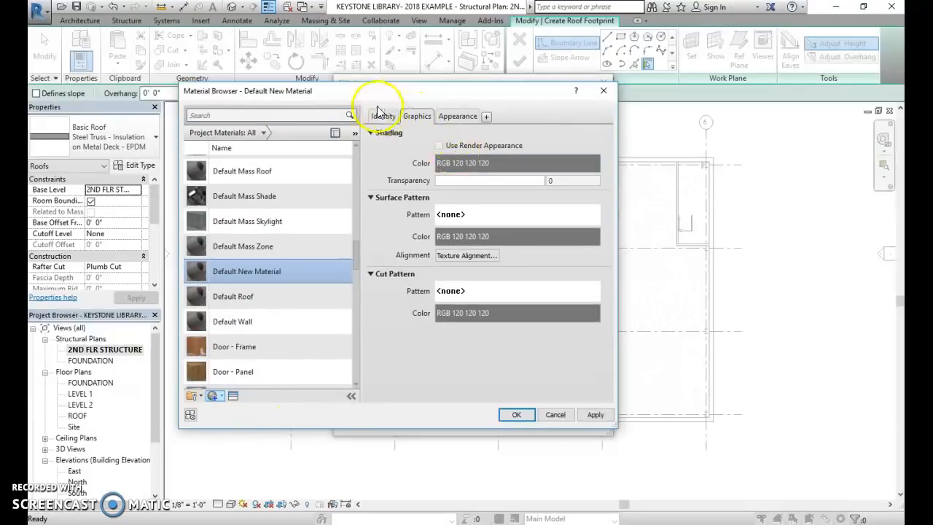
Create a Drainage material with the Gravel - Compact appearance.
left_click(382, 117)
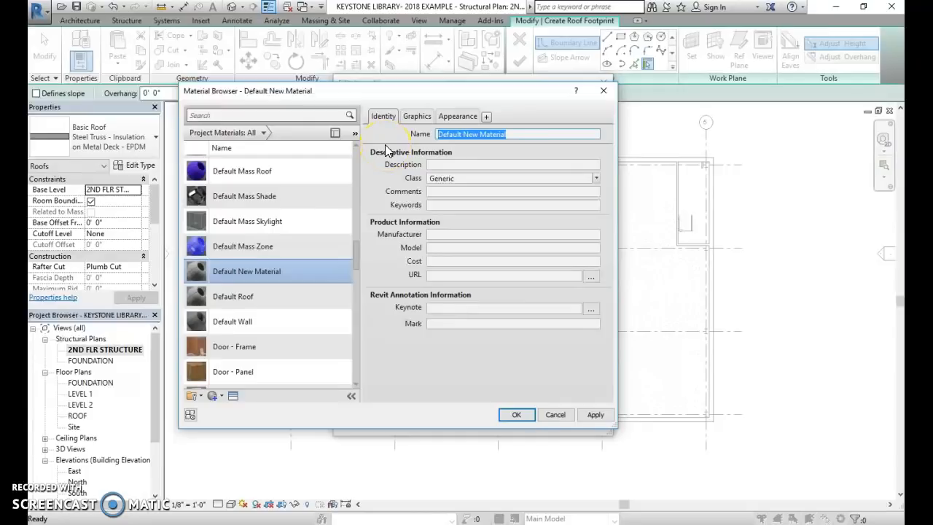
type("Drainage")
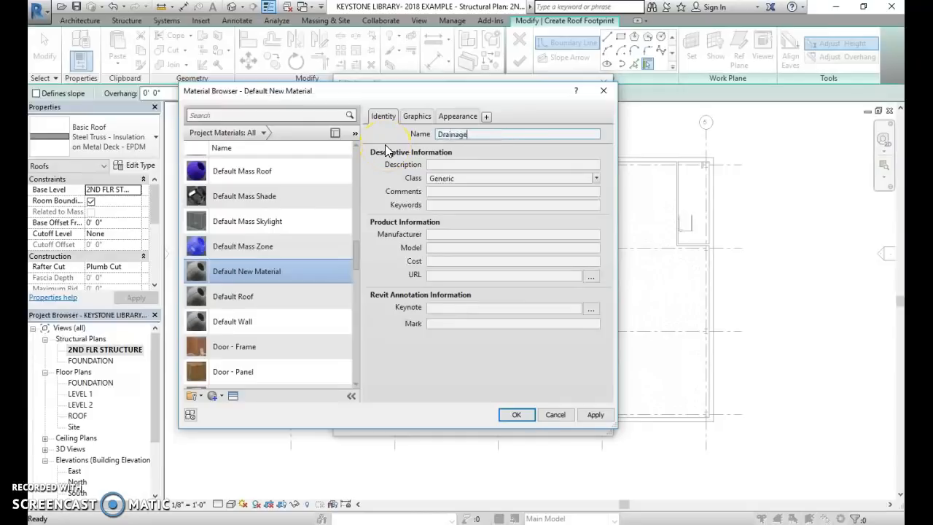
left_click(457, 117)
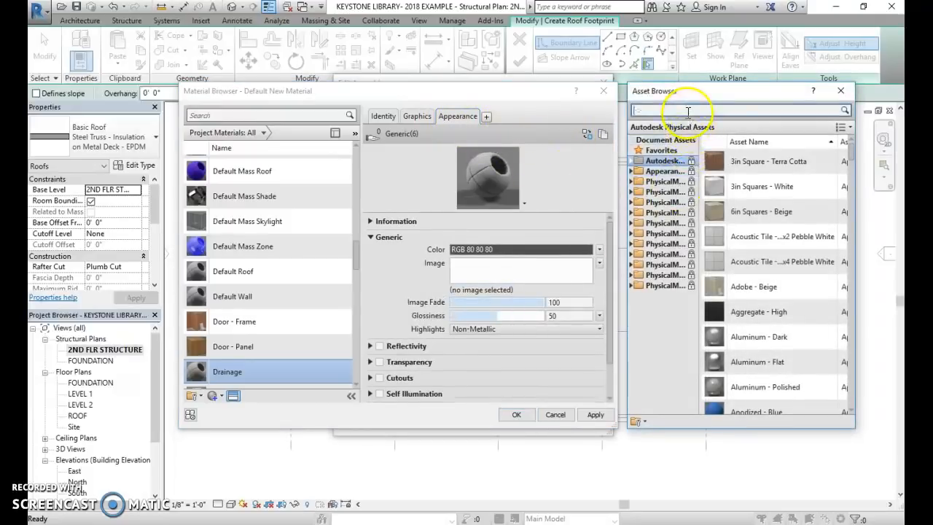
type("gravel")
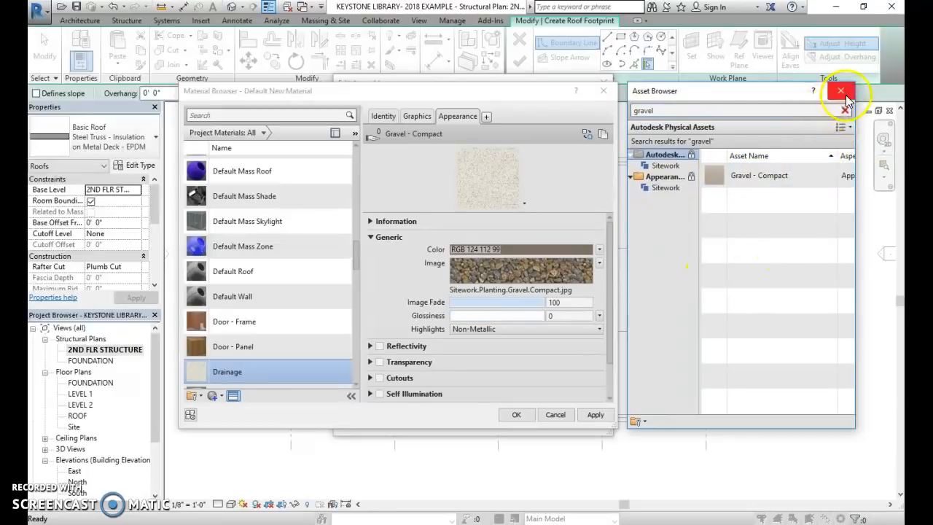
left_click(842, 90)
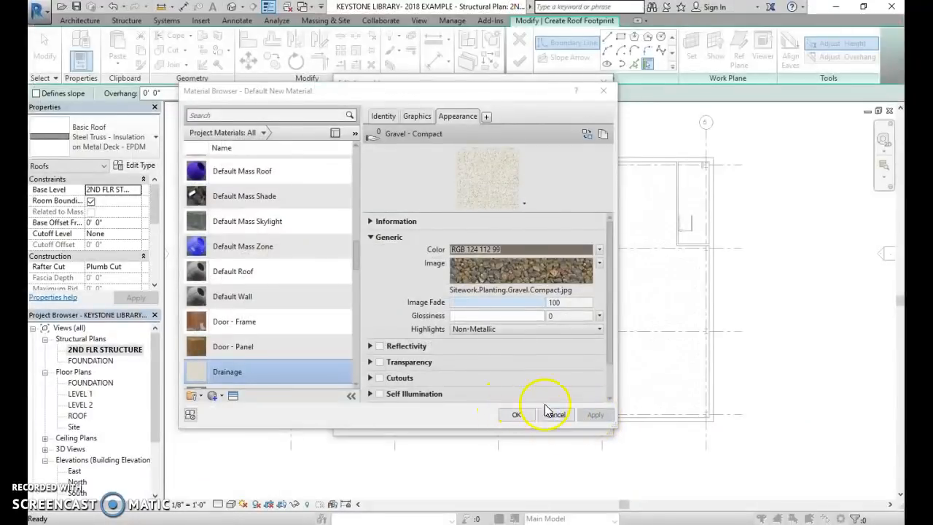
left_click(516, 414)
type("0' 4\"")
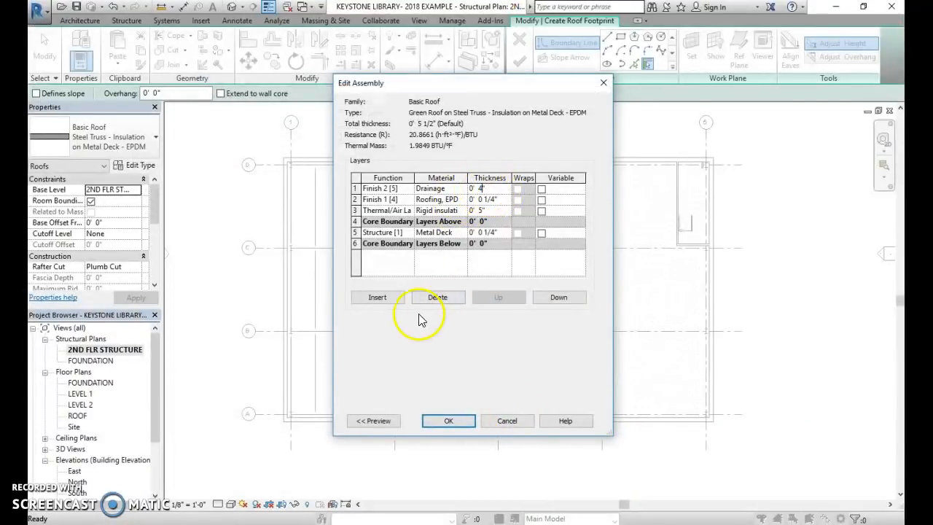
Assign the Drainage material to the roof's 4" top layer.
left_click(376, 297)
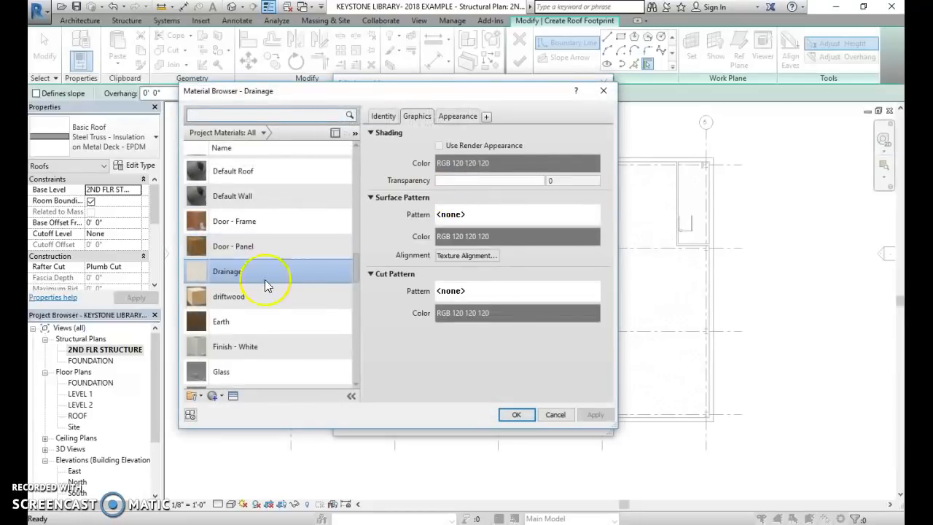
left_click(516, 414)
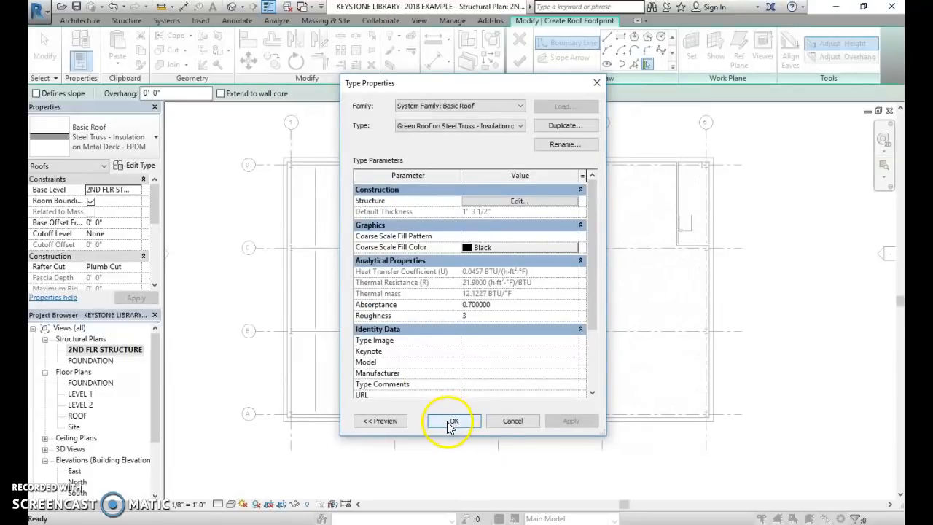
Confirm the roof type and finish the lower roof footprint.
left_click(454, 420)
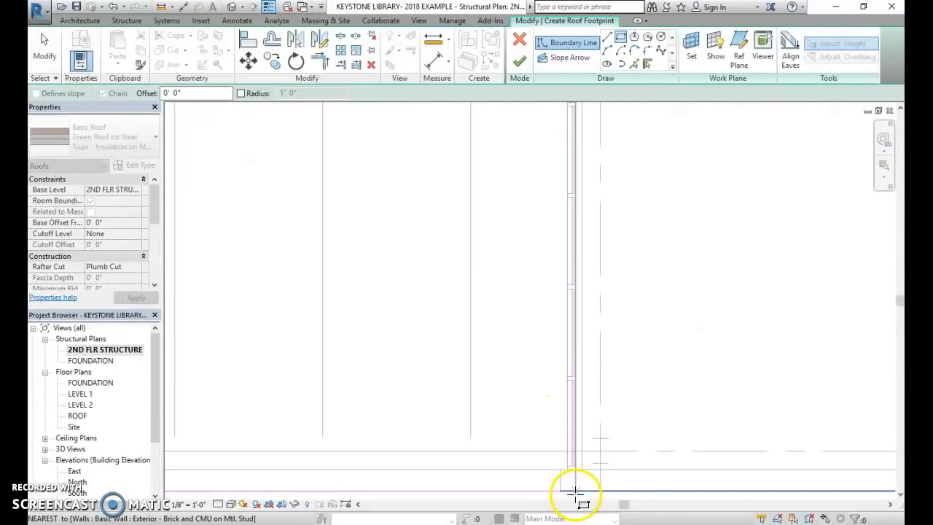
left_click(520, 62)
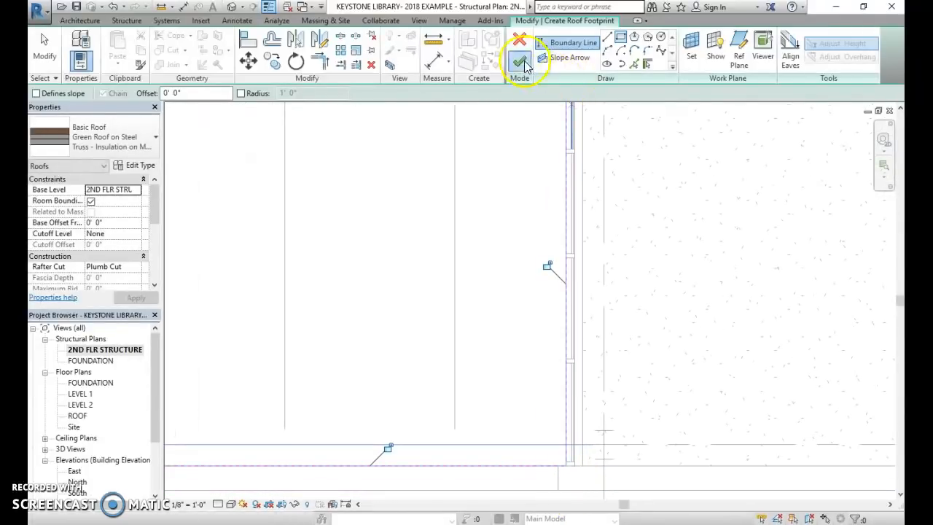
left_click(519, 62)
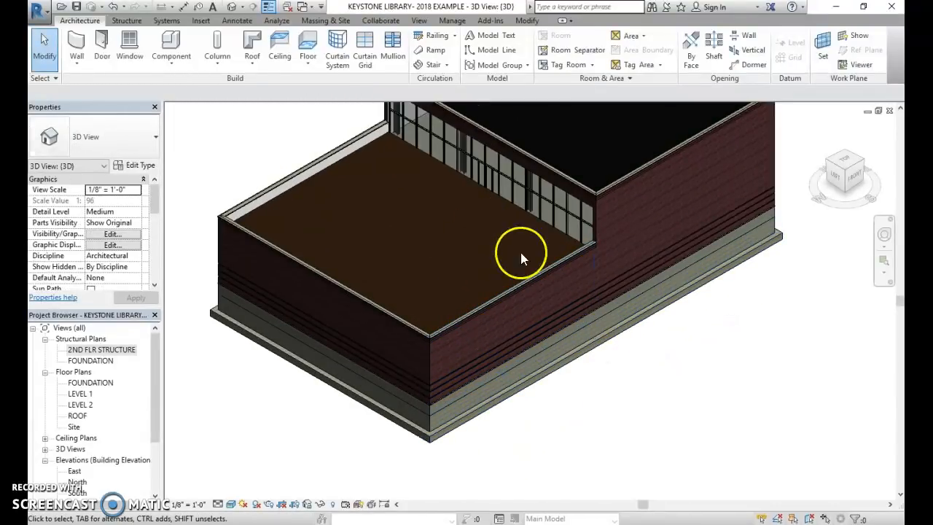
Create a Grass material with a grass appearance for the lower roof surface.
left_click(536, 222)
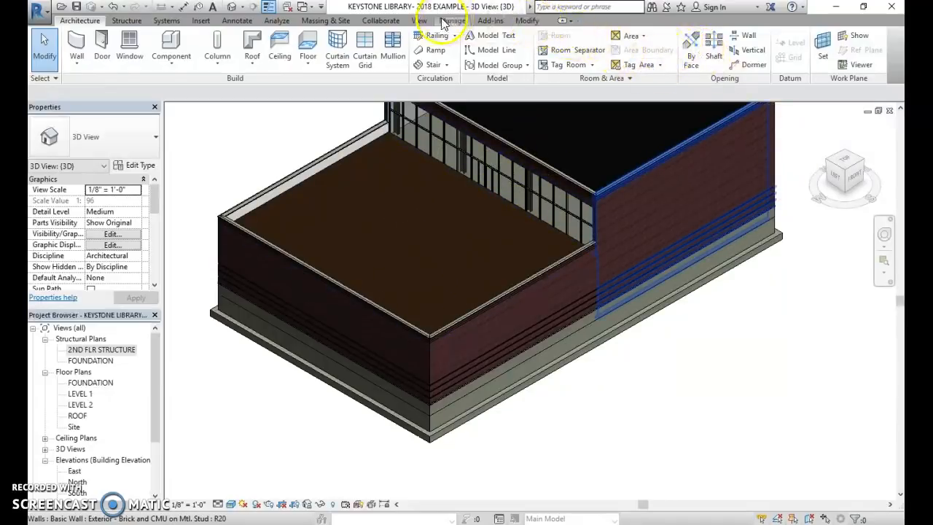
left_click(452, 20)
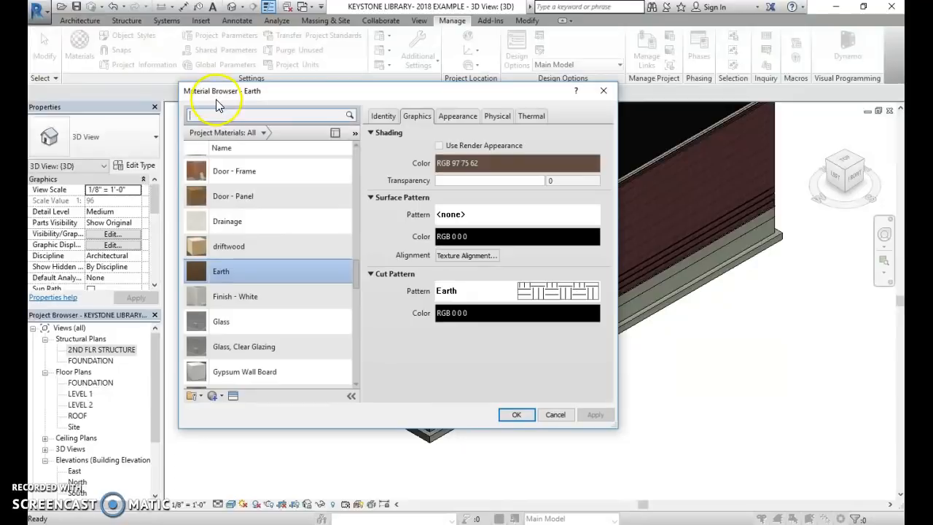
left_click(192, 395)
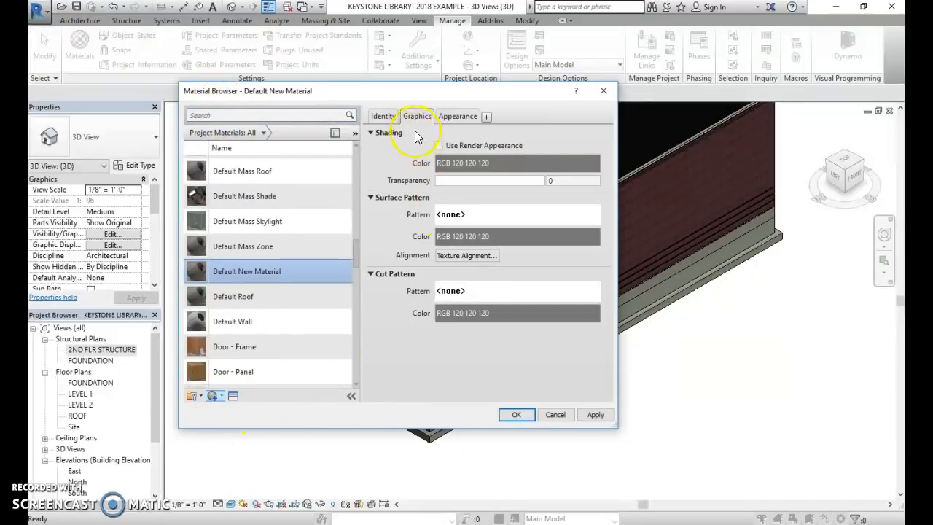
left_click(382, 117)
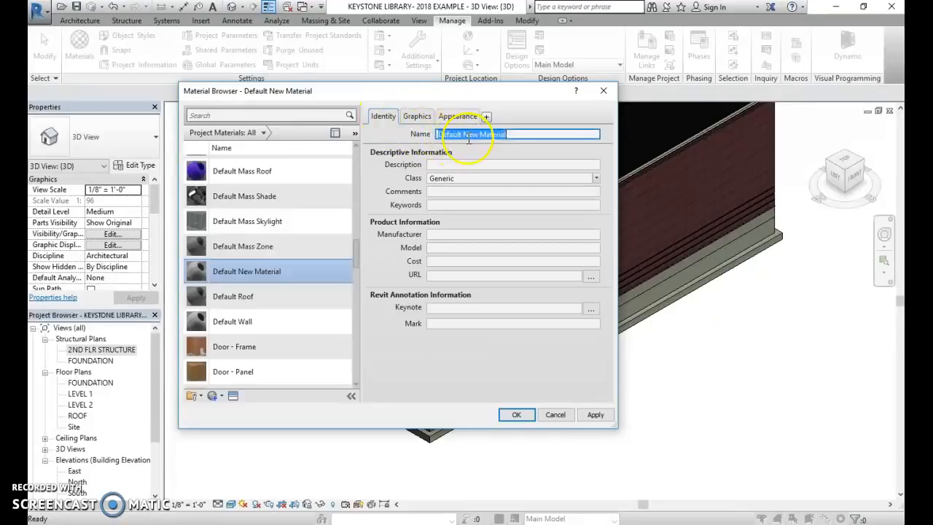
type("Grass")
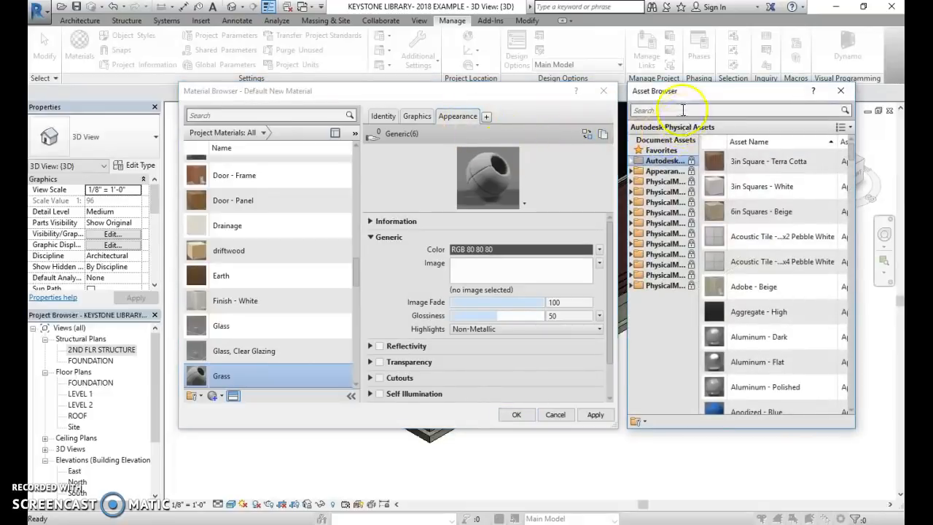
type("grass")
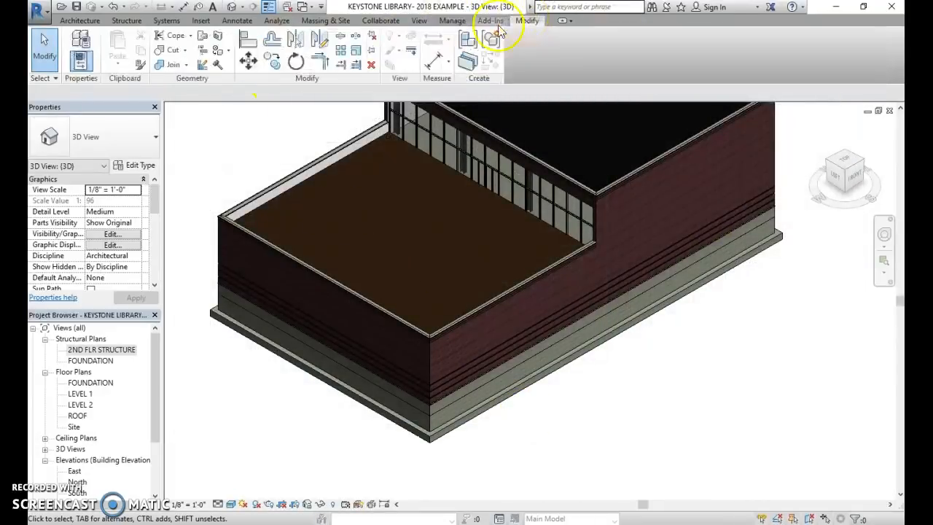
left_click(490, 40)
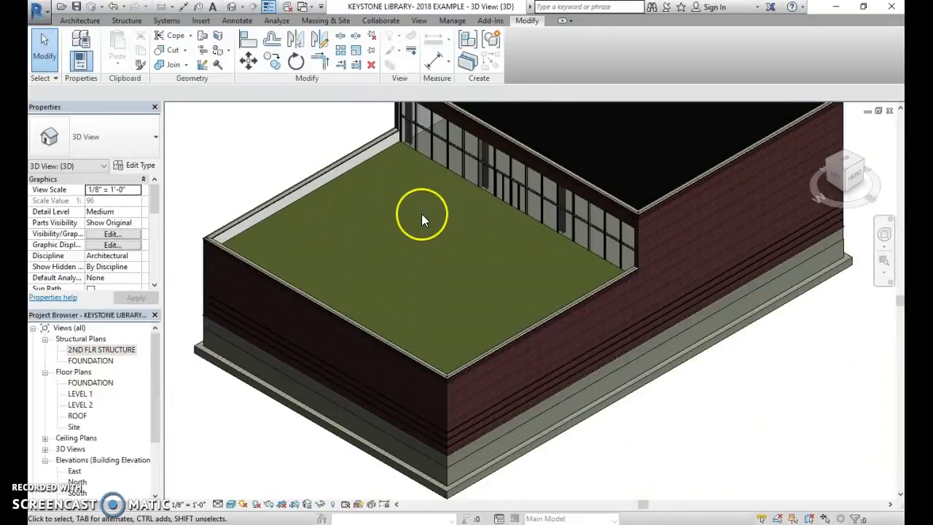
mouse_move(409, 146)
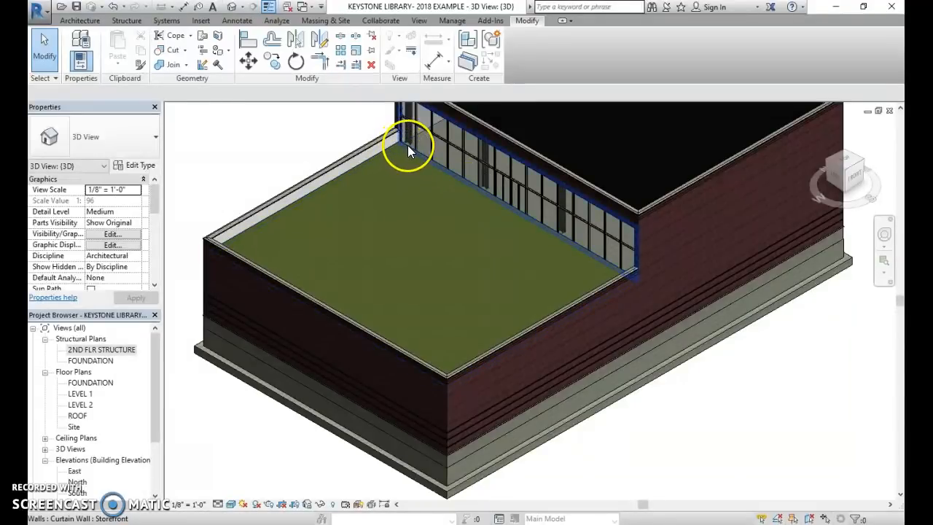
Select the green roof and open the elevation view showing its level.
left_click(408, 146)
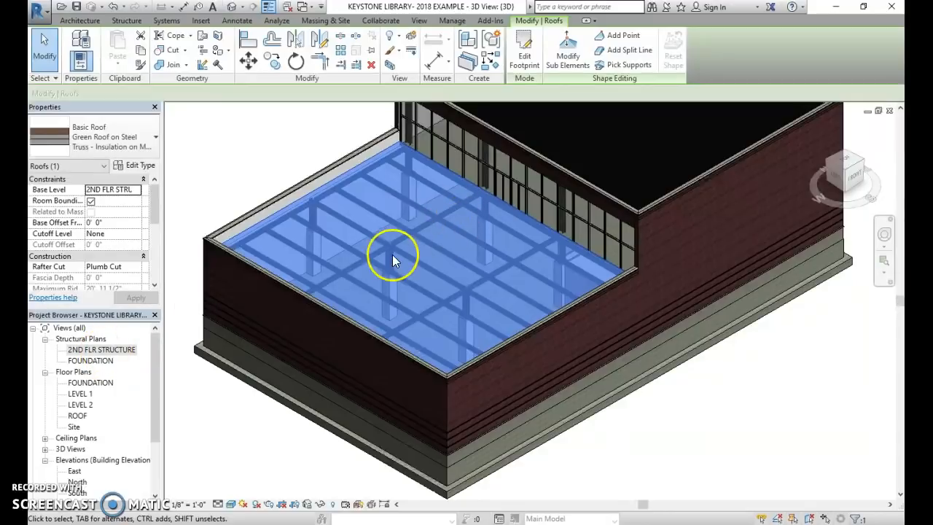
mouse_move(455, 285)
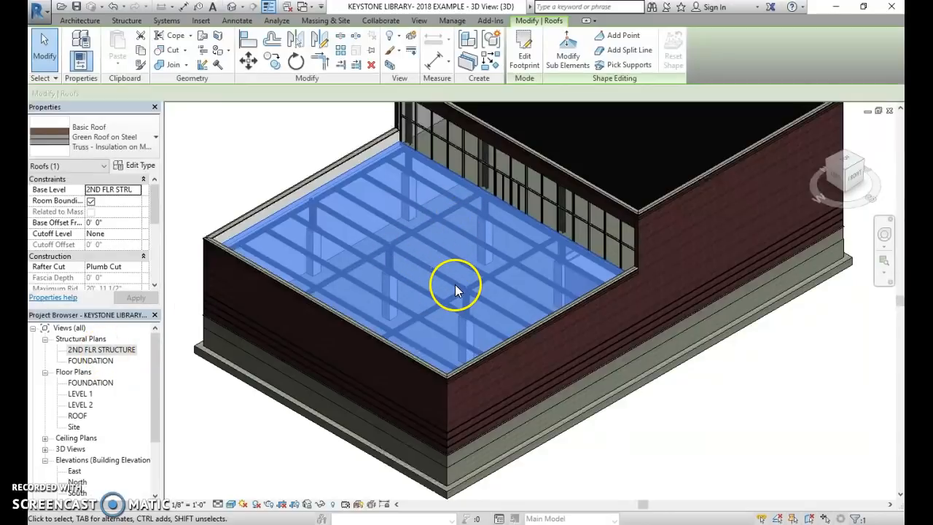
mouse_move(306, 437)
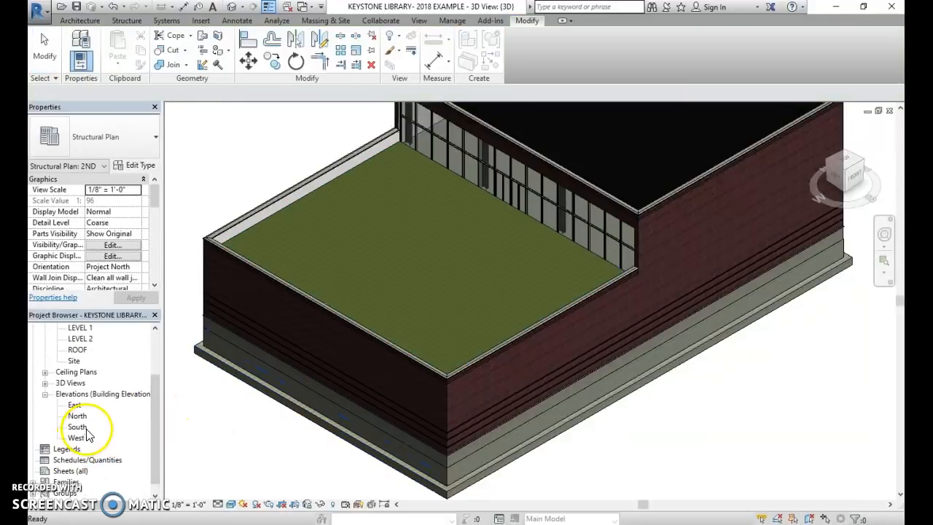
double_click(77, 416)
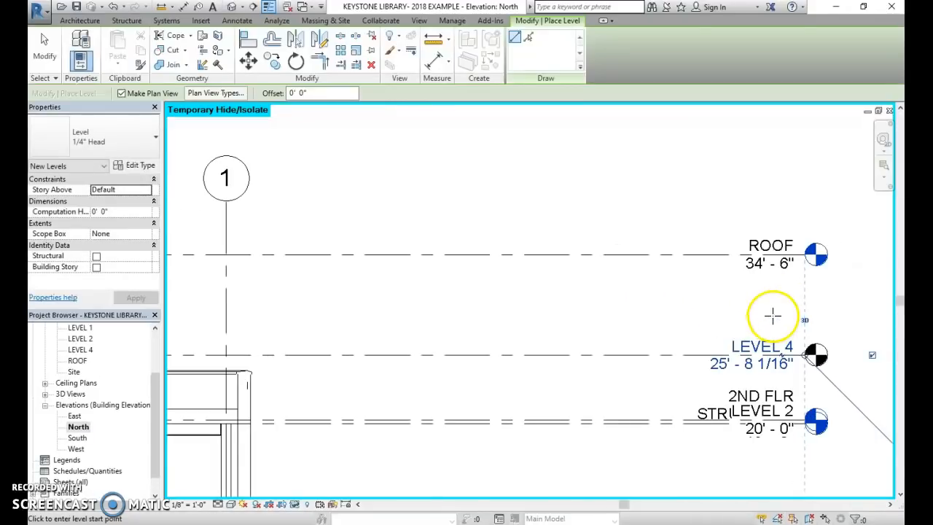
Rename LEVEL 4 at 25' 8 1/16" to GREEN ROOF along with its matching views.
double_click(760, 347)
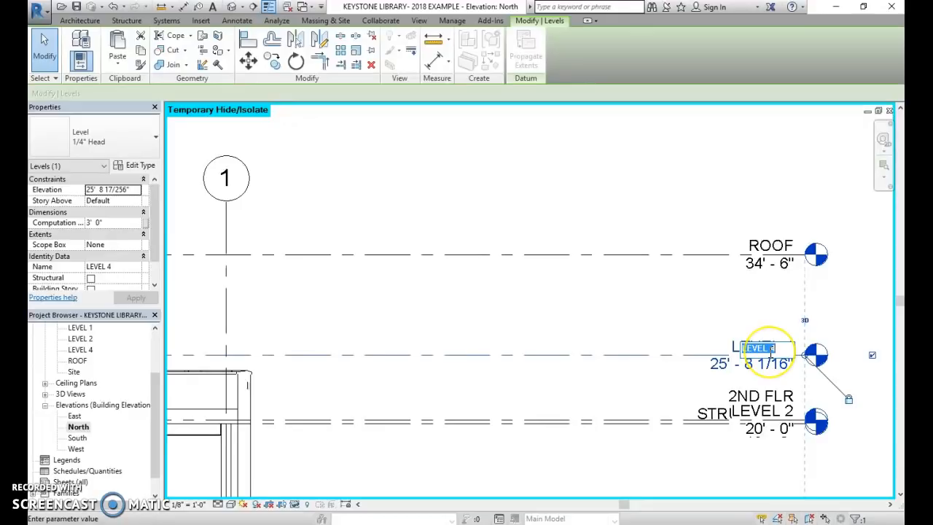
type("GREEN")
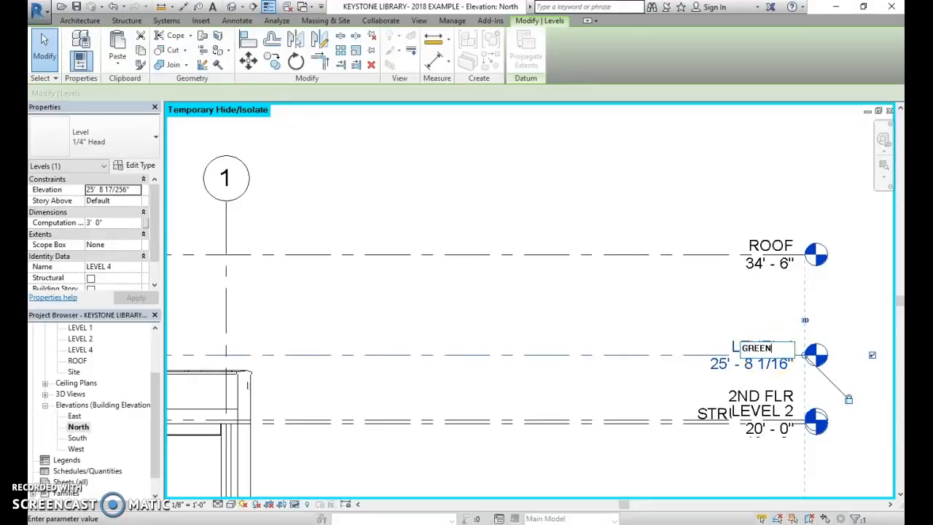
type("ROOF")
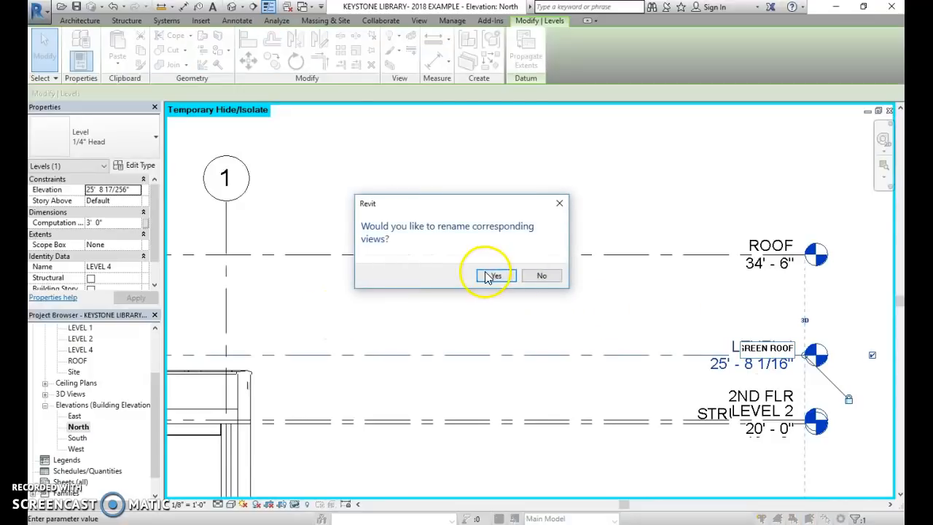
left_click(495, 275)
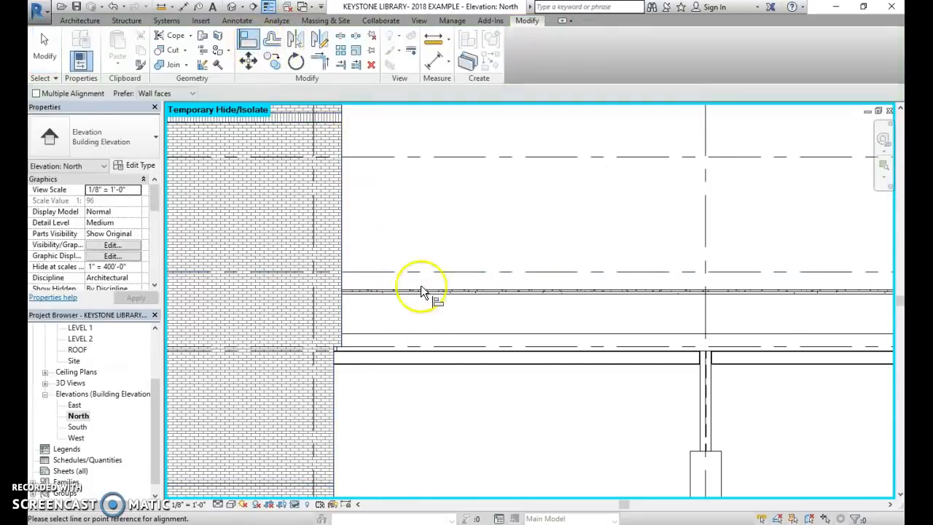
left_click(426, 291)
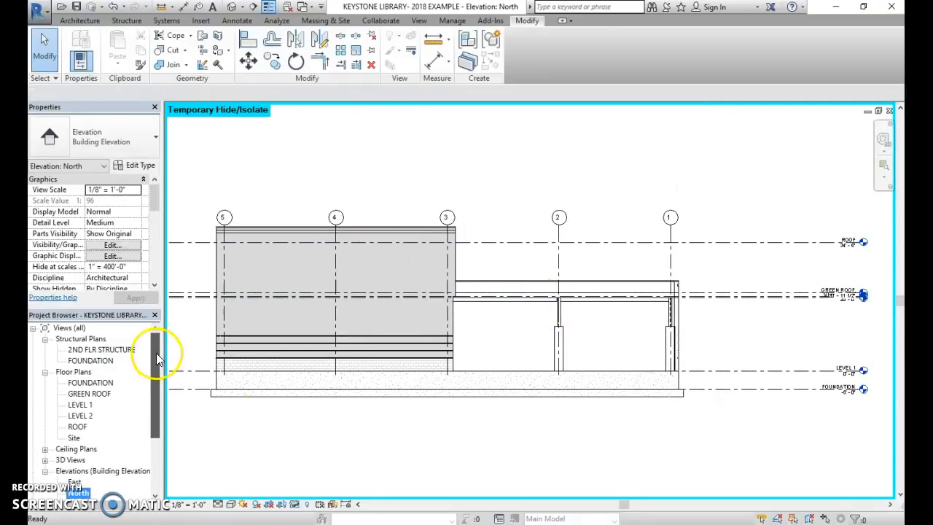
On the GREEN ROOF plan, give the Path floor type a single Brick, Common structure layer.
double_click(88, 393)
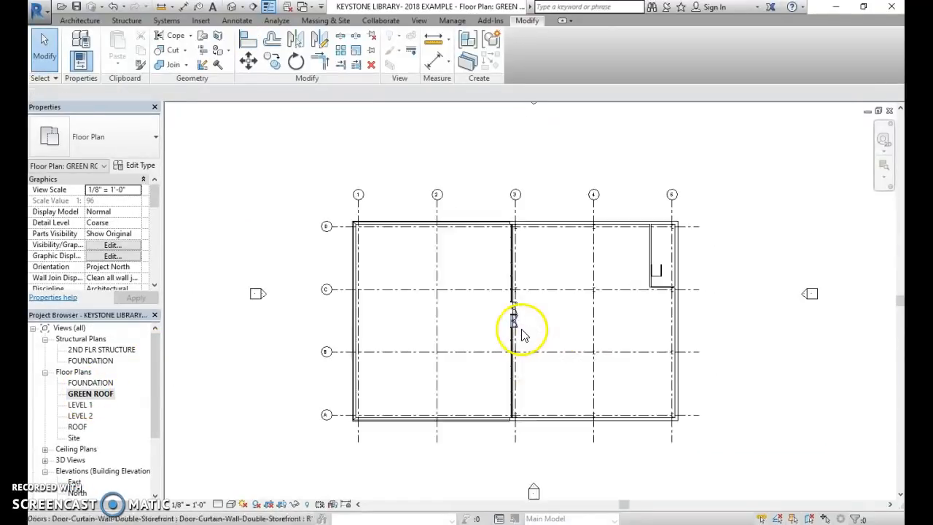
left_click(78, 21)
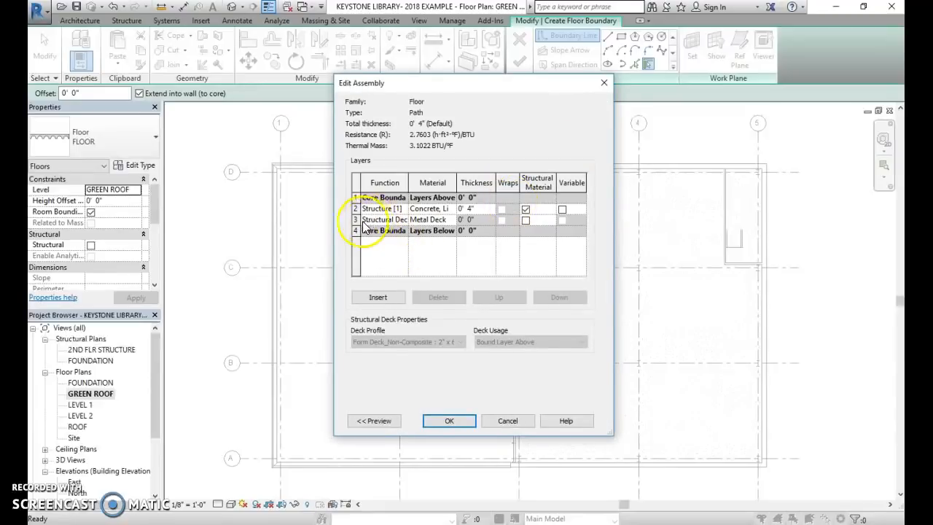
left_click(385, 218)
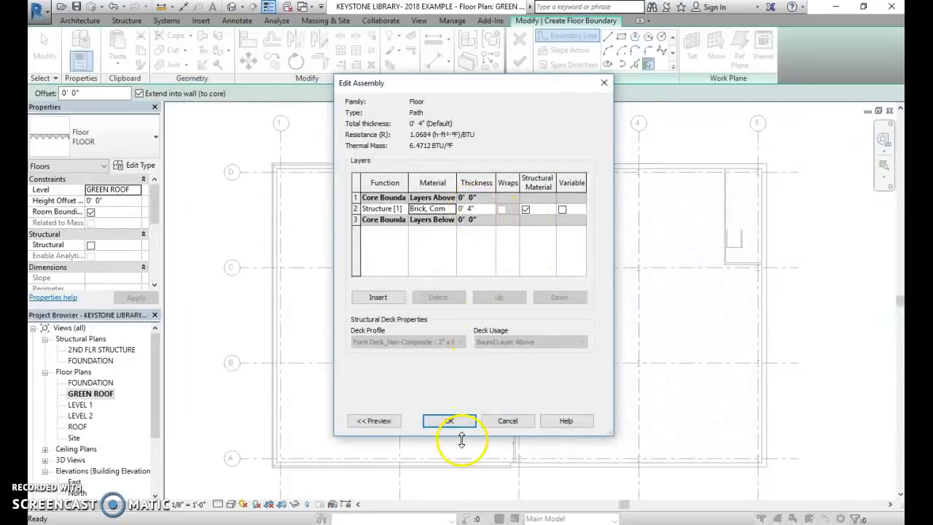
left_click(449, 420)
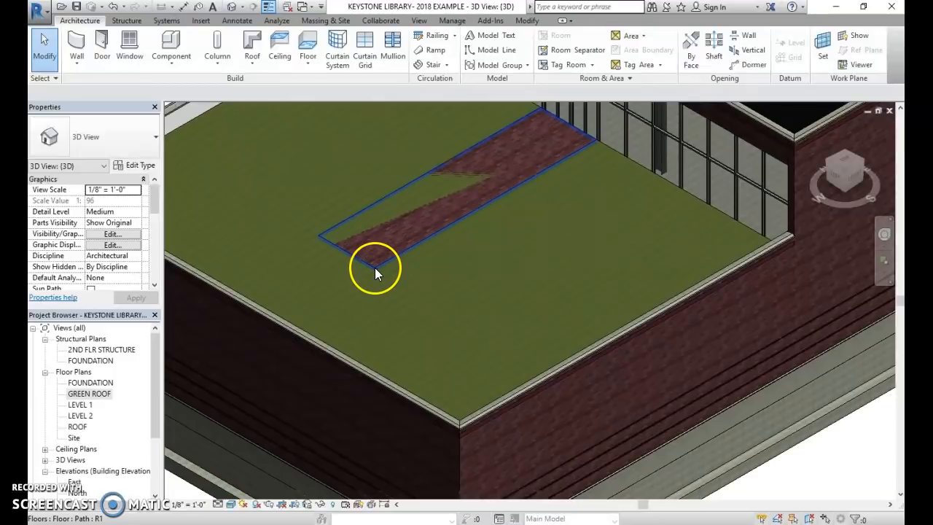
left_click(376, 265)
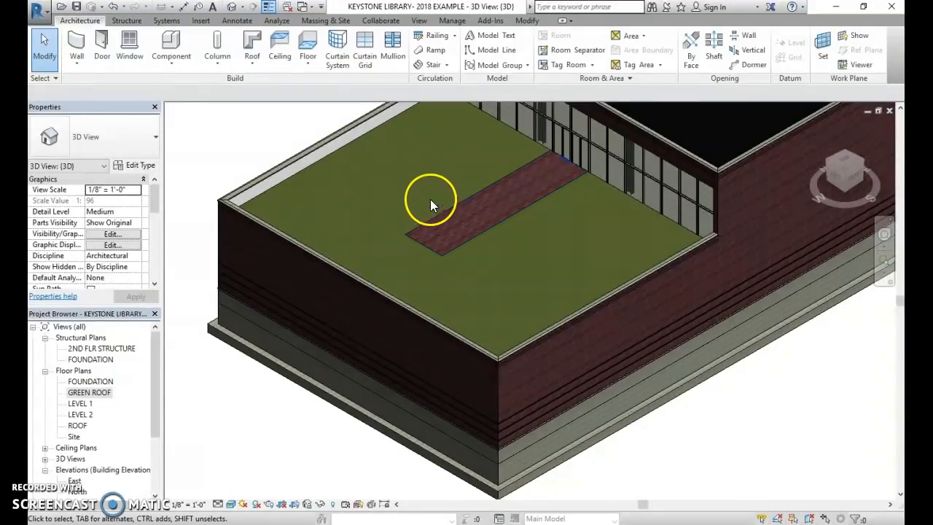
mouse_move(583, 226)
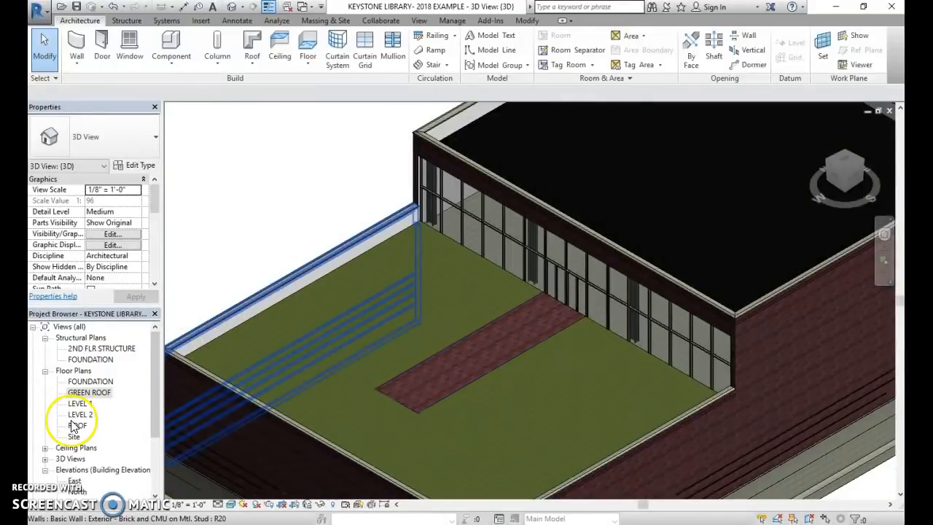
In 3D View 2, confirm the storefront curtain wall's Base Constraint is LEVEL 2.
double_click(79, 414)
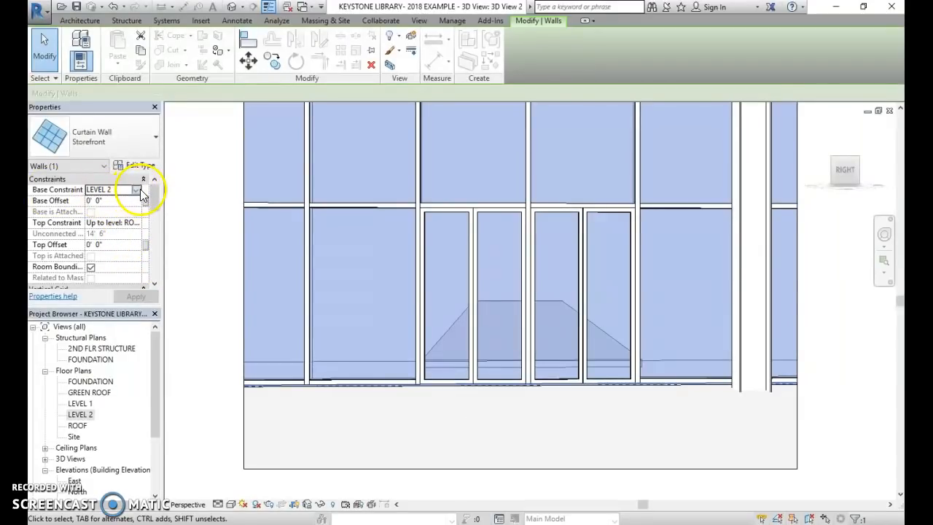
left_click(134, 297)
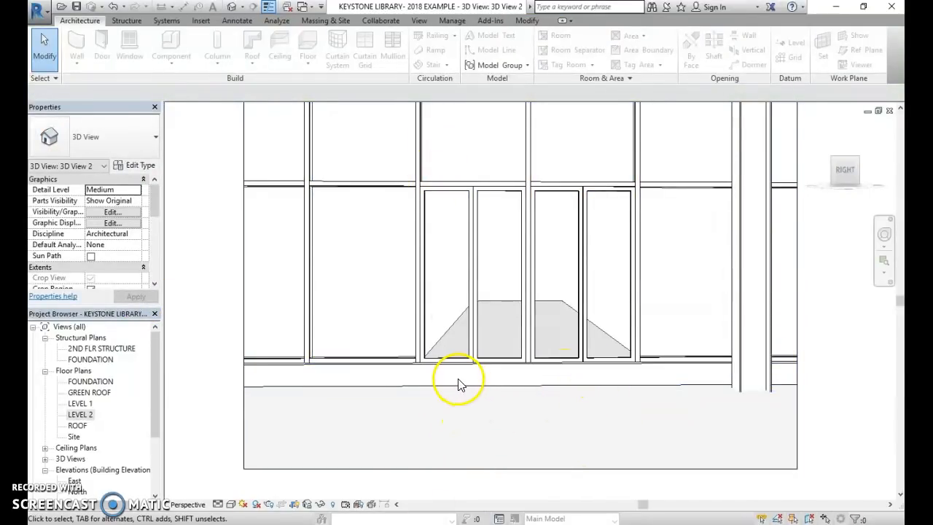
left_click(481, 364)
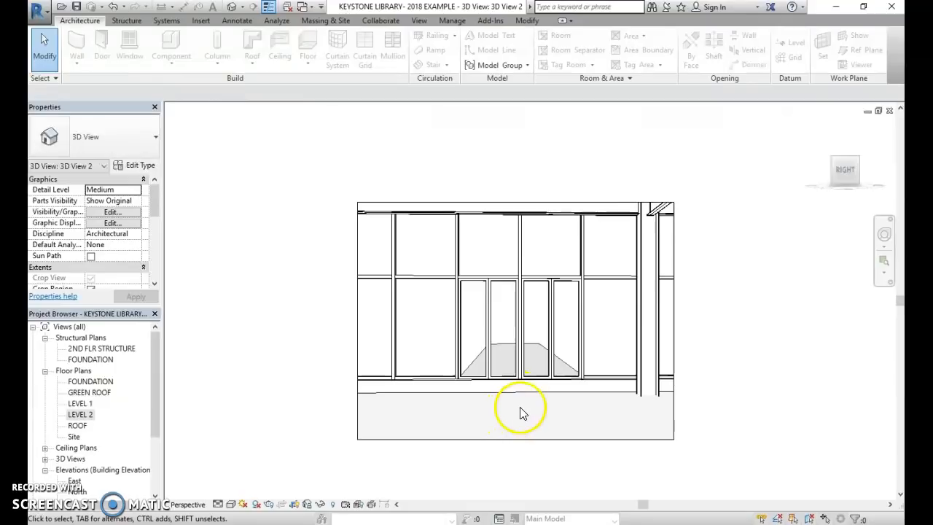
mouse_move(473, 327)
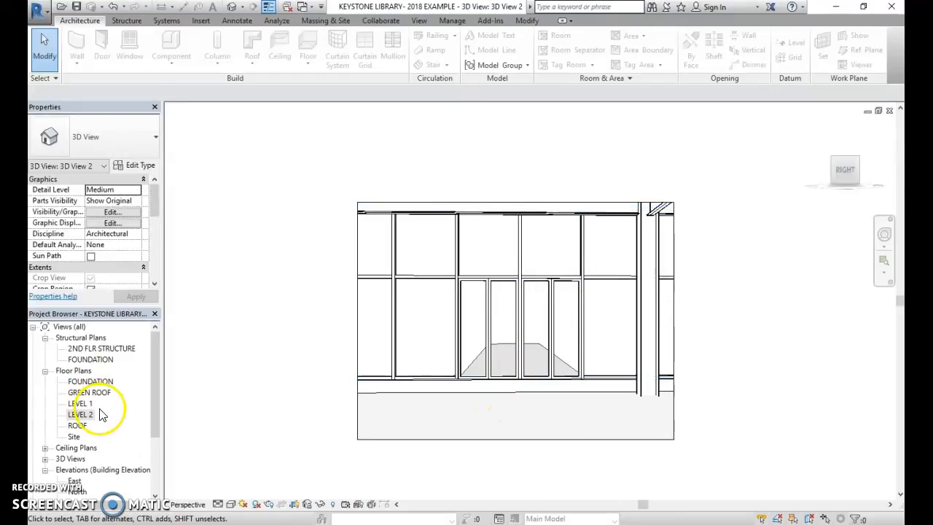
On the LEVEL 2 plan by the storefront doors, begin a floor boundary and review the type properties.
double_click(81, 413)
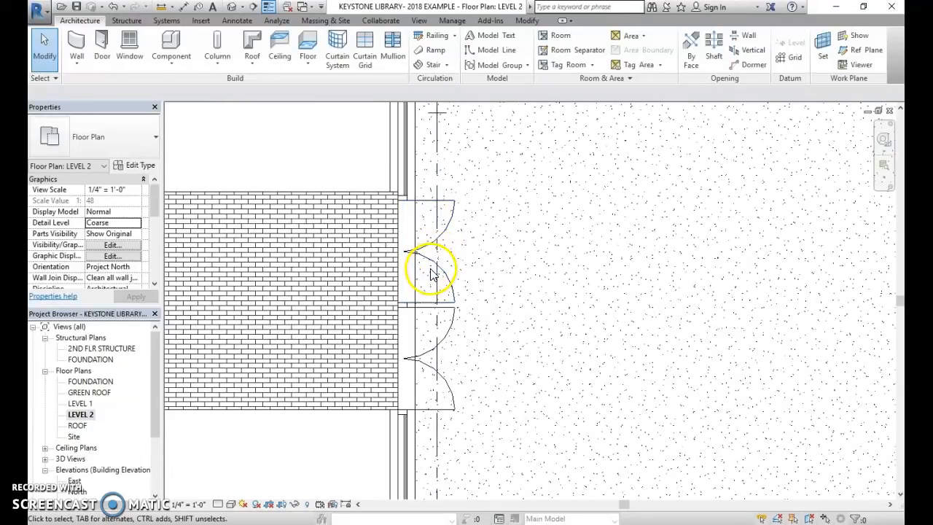
left_click(430, 270)
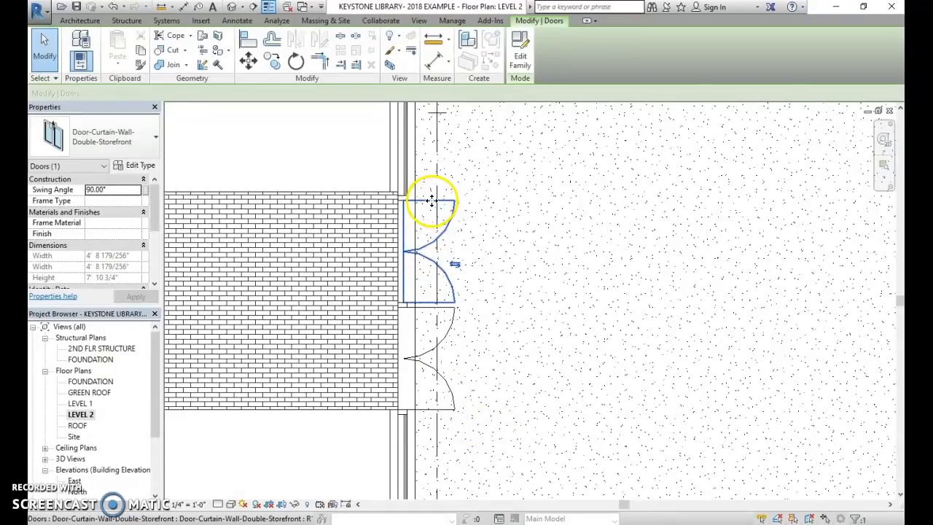
left_click(455, 264)
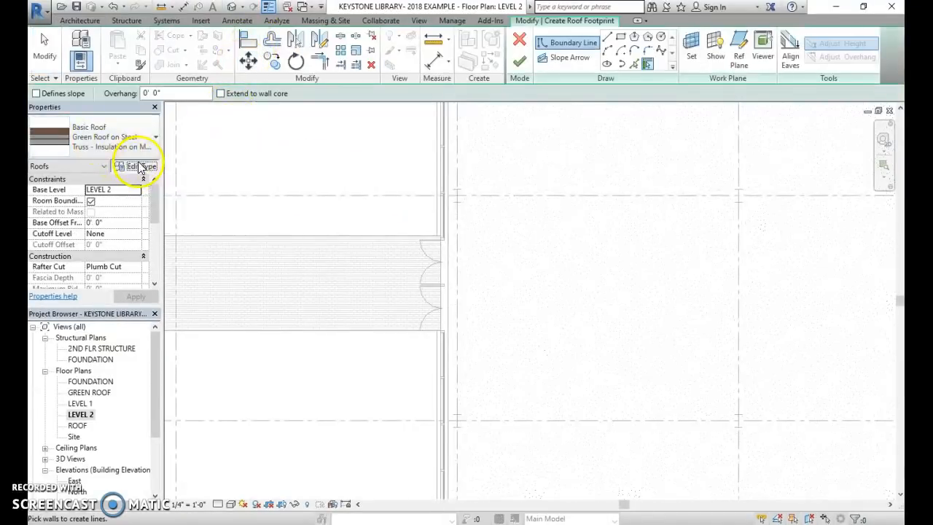
left_click(138, 166)
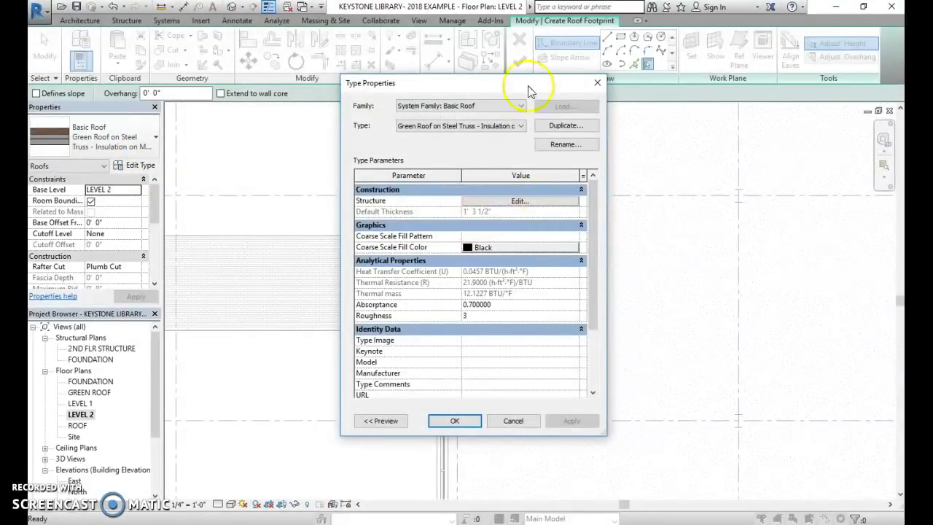
left_click(454, 420)
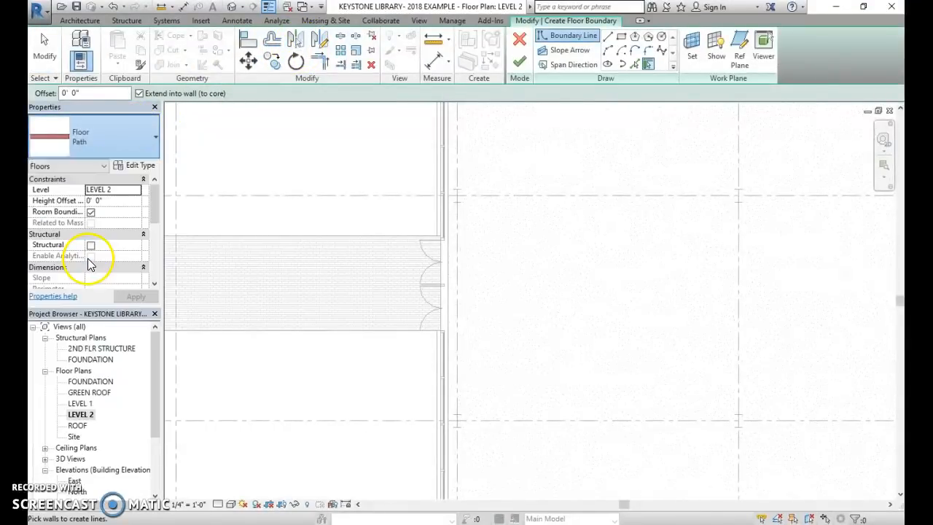
Duplicate Concrete Slab - 6" as a 1-foot-thick Concrete Slab for ramp floor type.
left_click(117, 137)
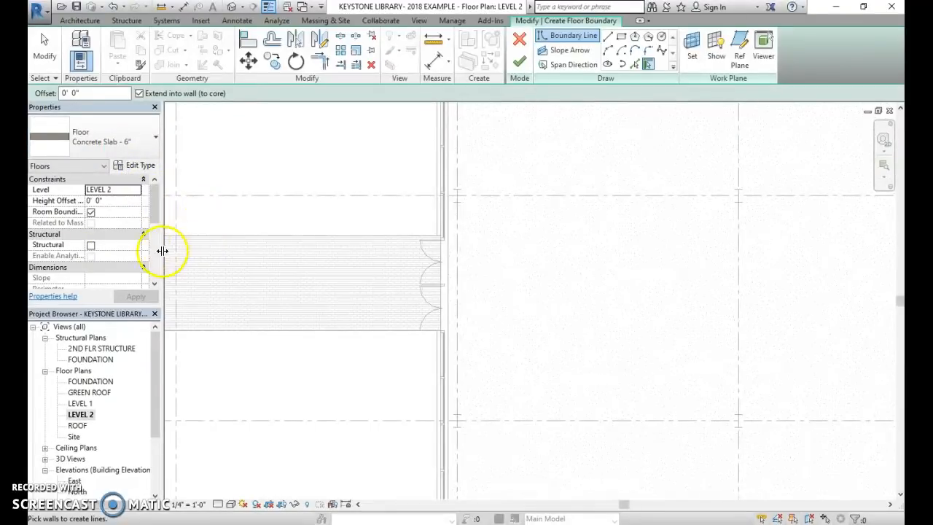
left_click(134, 165)
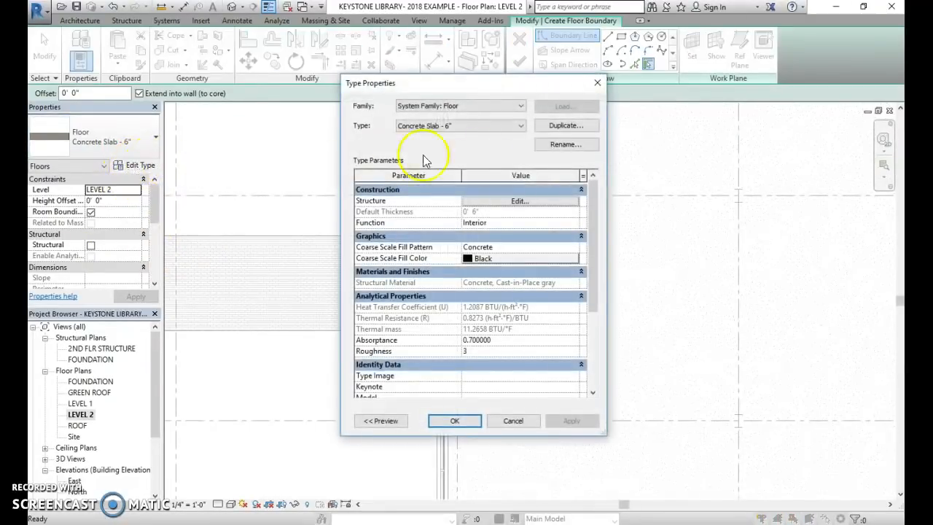
left_click(565, 144)
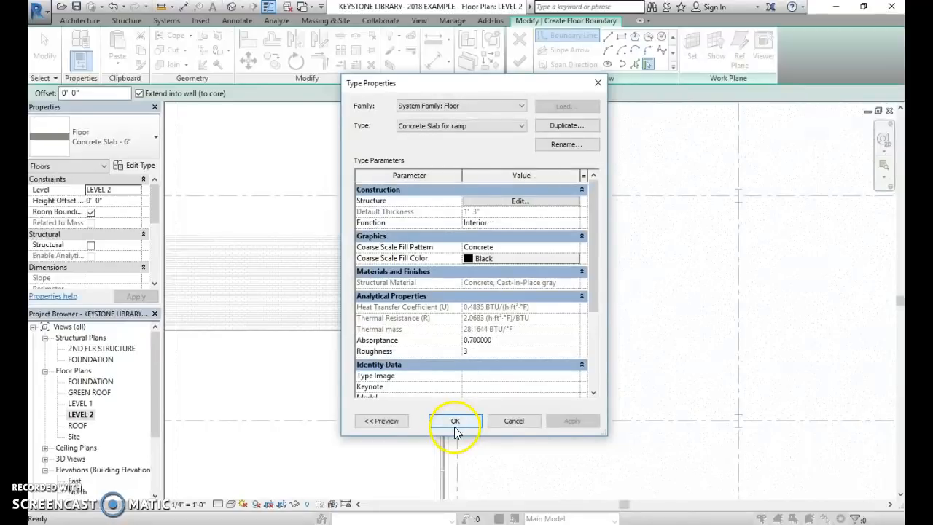
left_click(455, 420)
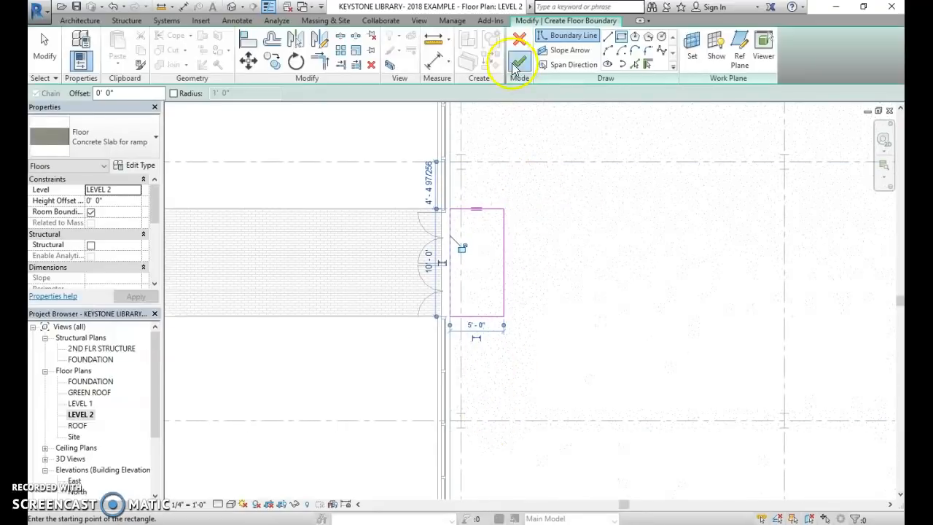
Finish the Concrete Slab for ramp landing outside the Level 2 storefront doors.
left_click(519, 62)
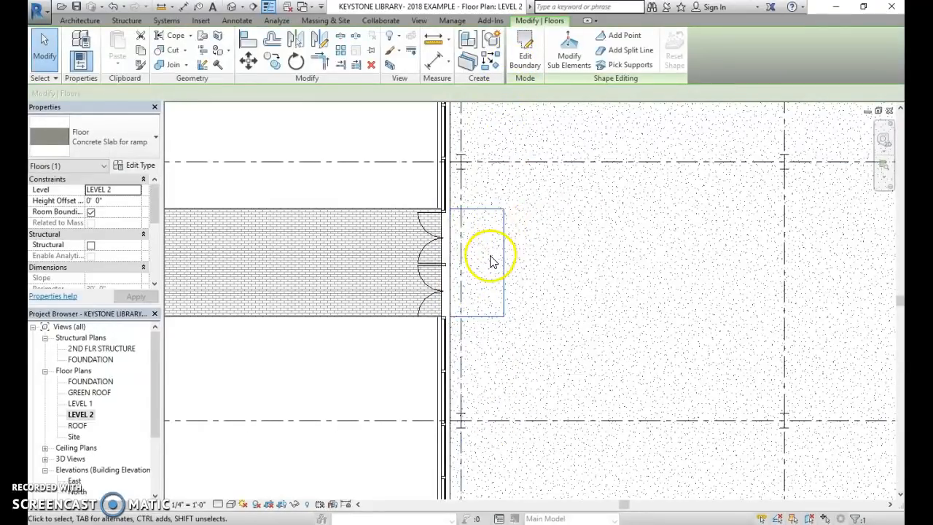
mouse_move(474, 372)
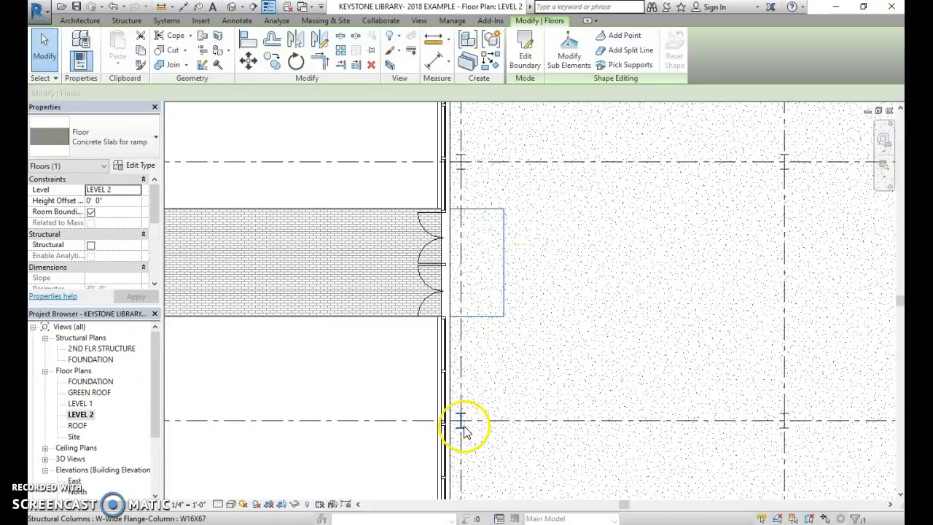
left_click(478, 262)
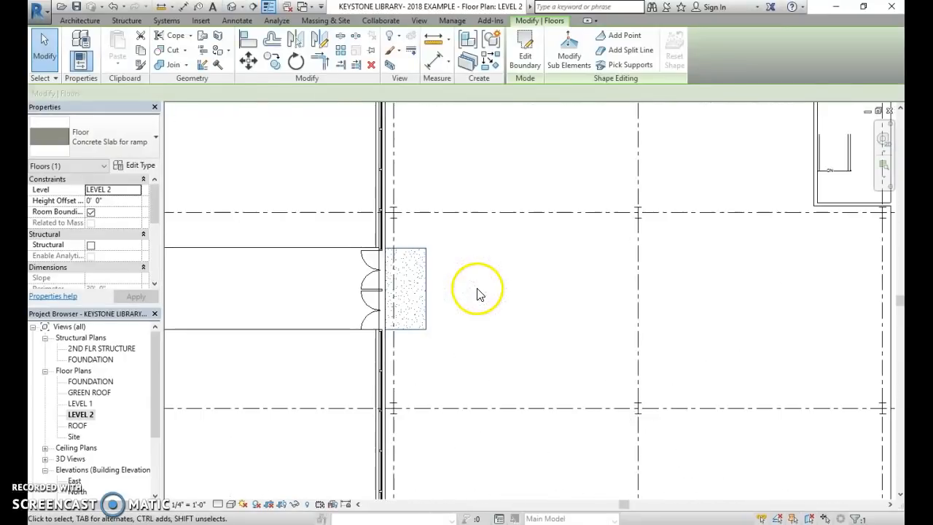
left_click(78, 20)
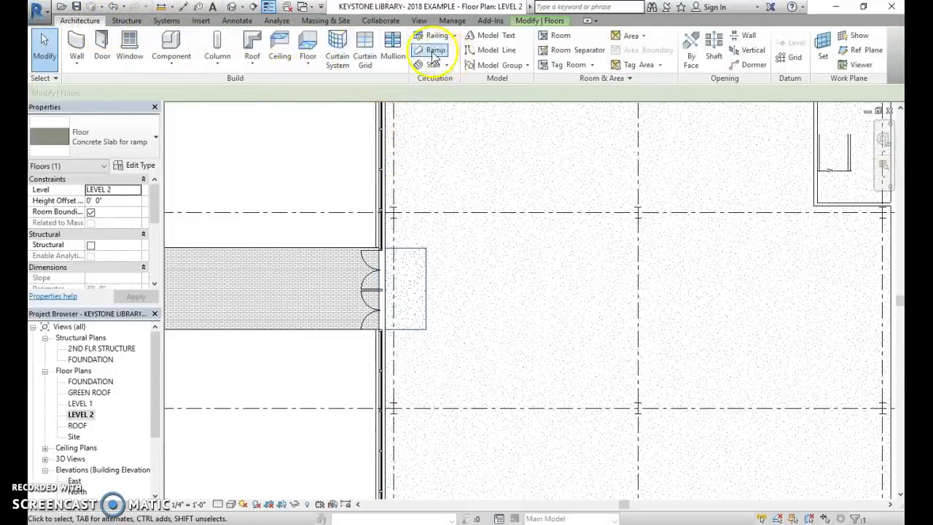
Sketch a 6'0"-wide ramp running out from the concrete landing and verify its width.
left_click(432, 50)
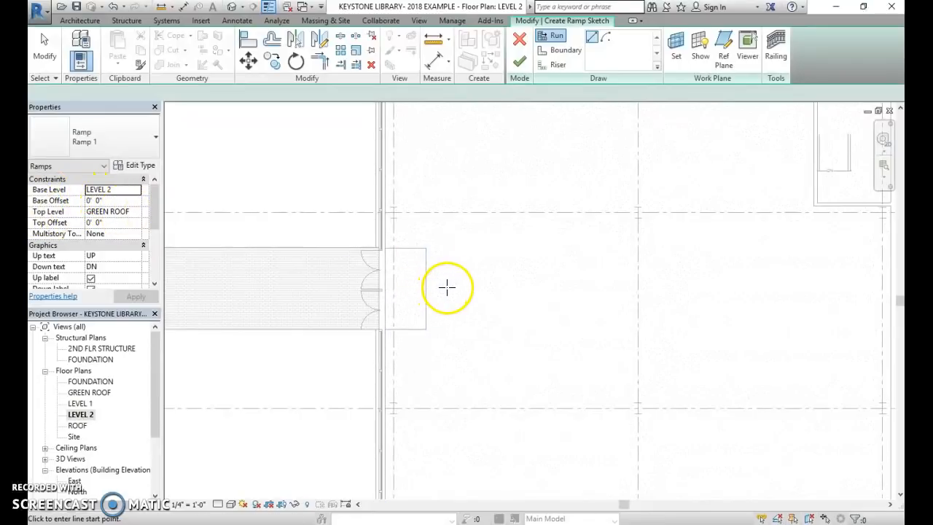
scroll("down", 3)
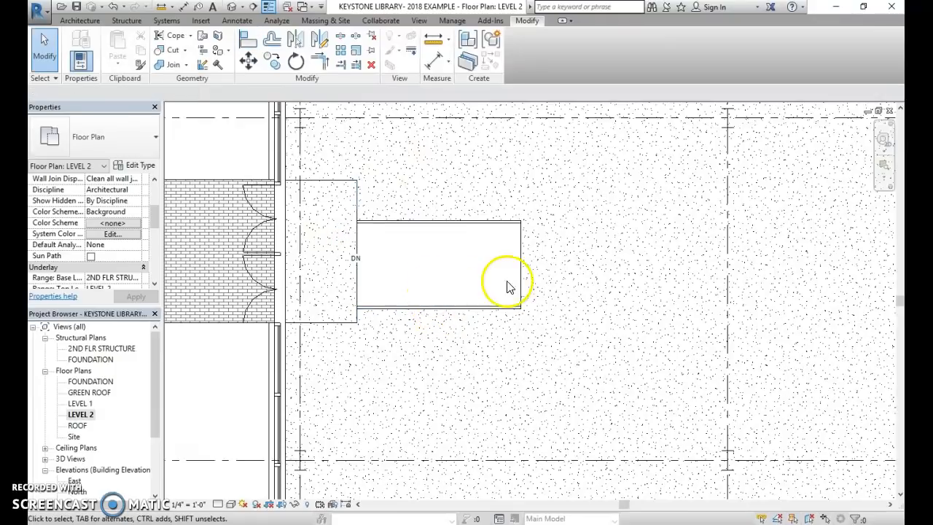
left_click(438, 259)
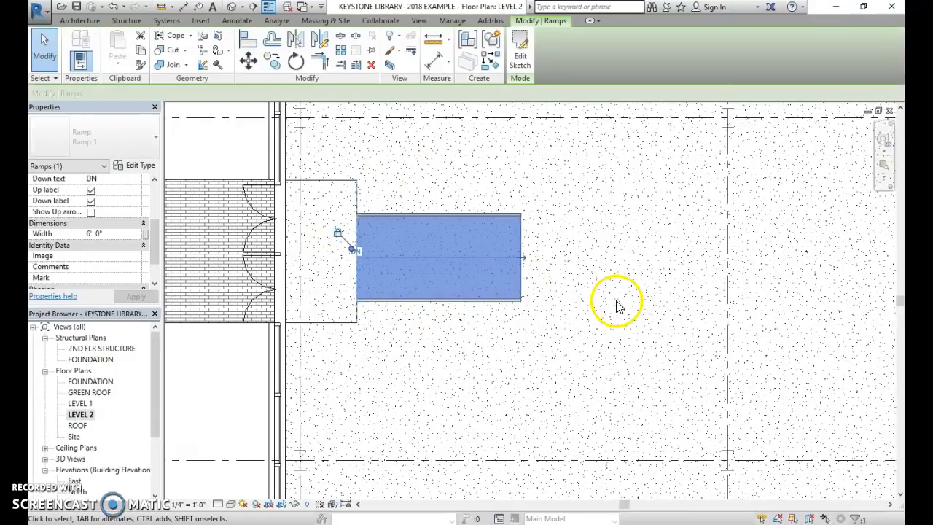
mouse_move(414, 233)
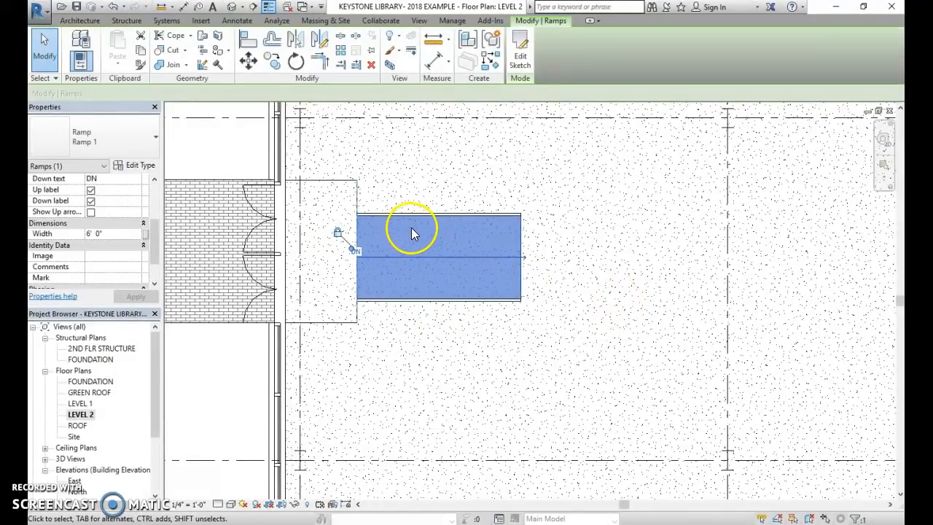
left_click(551, 167)
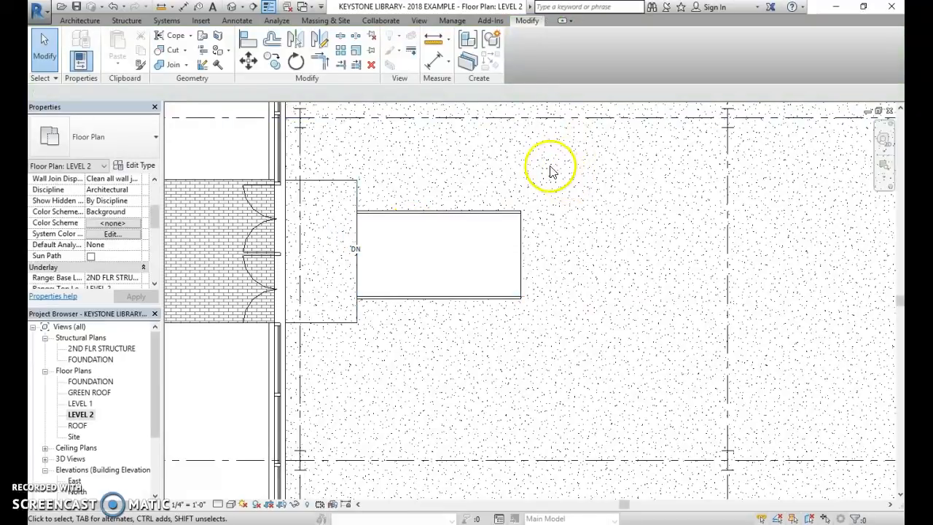
left_click(242, 6)
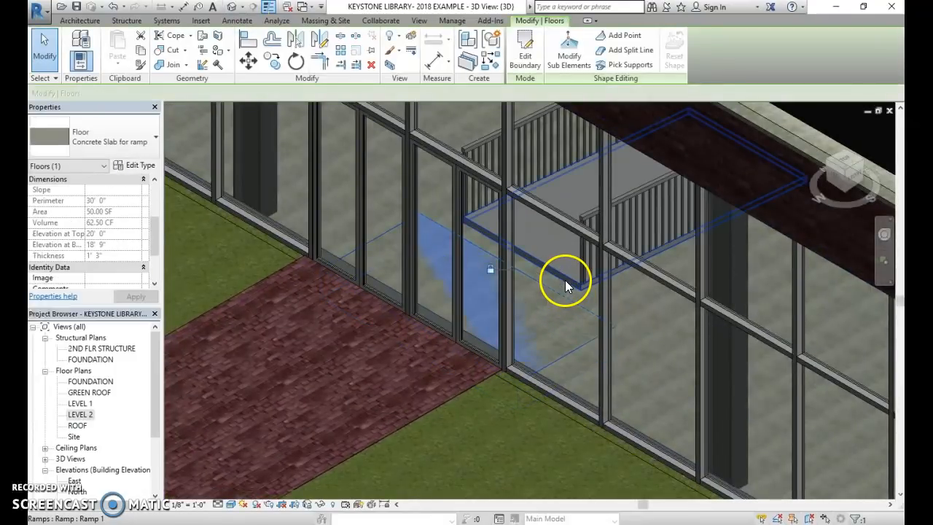
Place a perspective camera near the storefront entrance on the Level 2 plan.
left_click(314, 292)
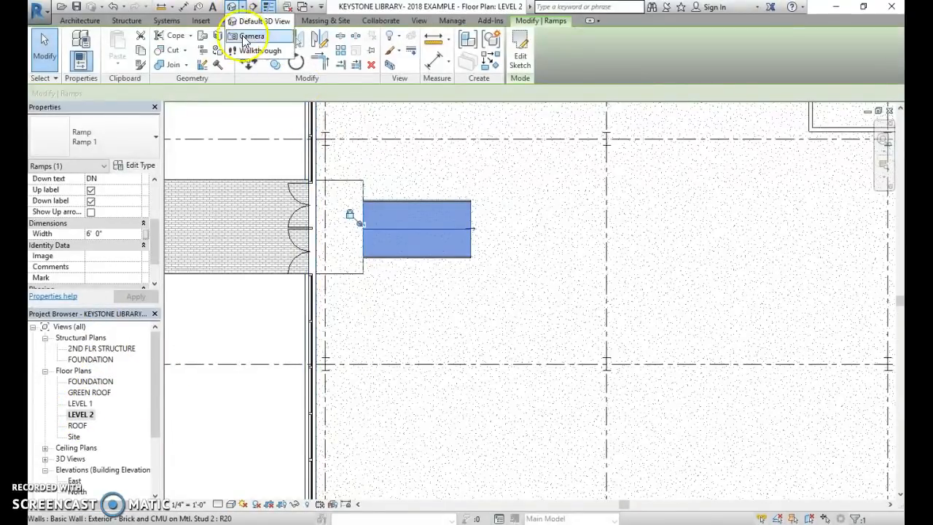
left_click(251, 35)
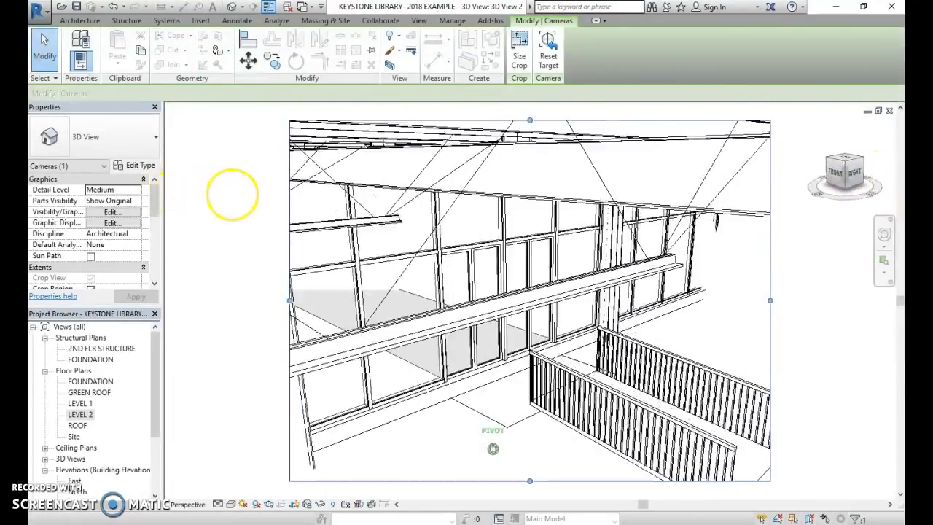
Reassign the concrete landing slab's Level to GREEN ROOF and apply.
left_click(488, 394)
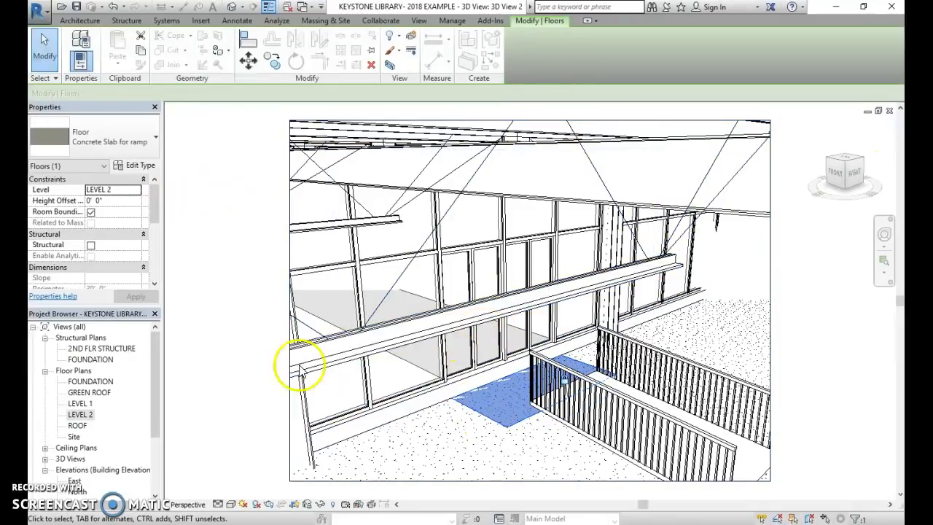
left_click(140, 190)
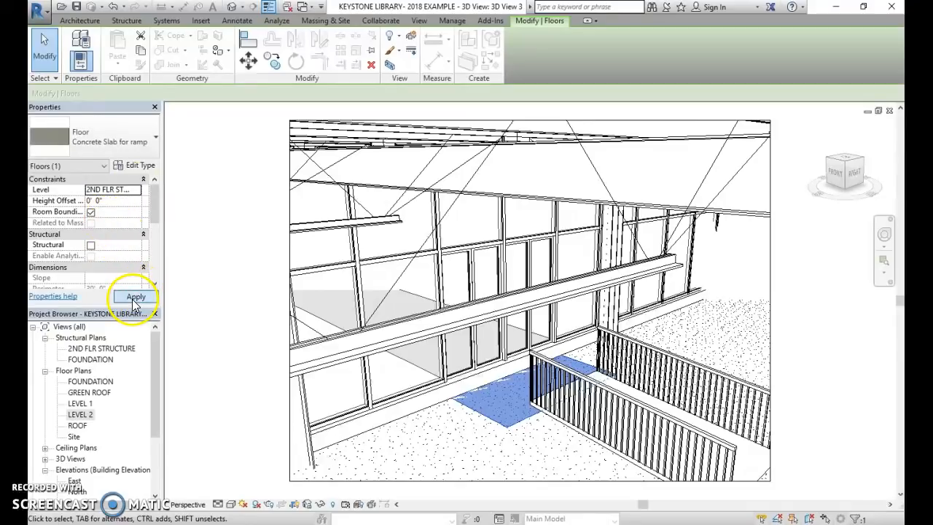
left_click(111, 190)
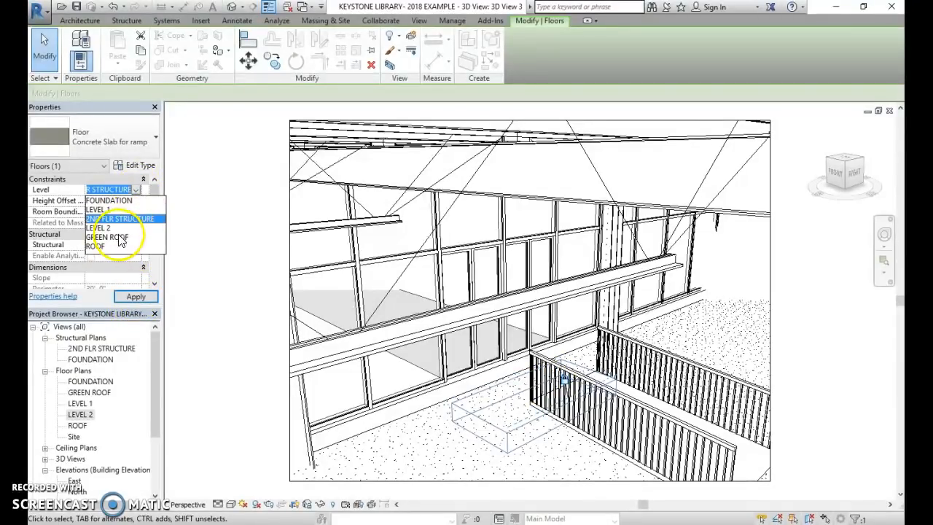
left_click(108, 236)
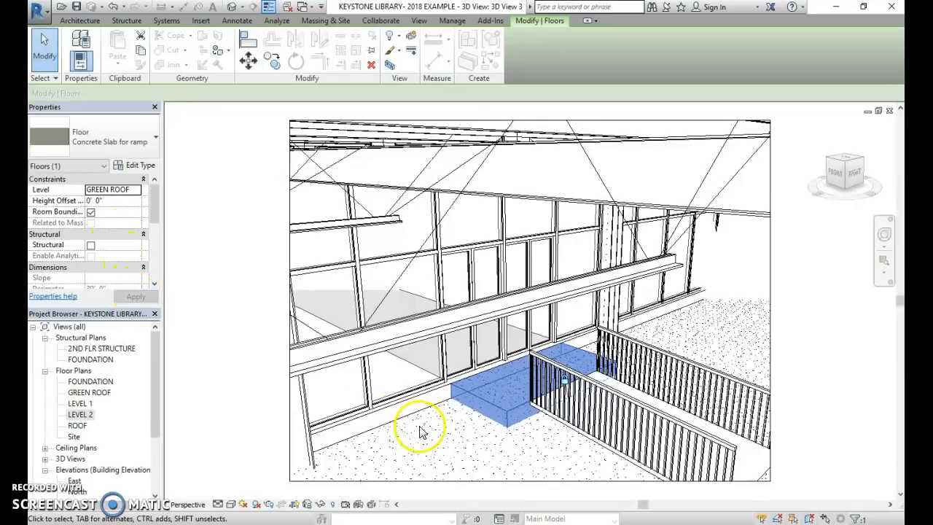
left_click(615, 263)
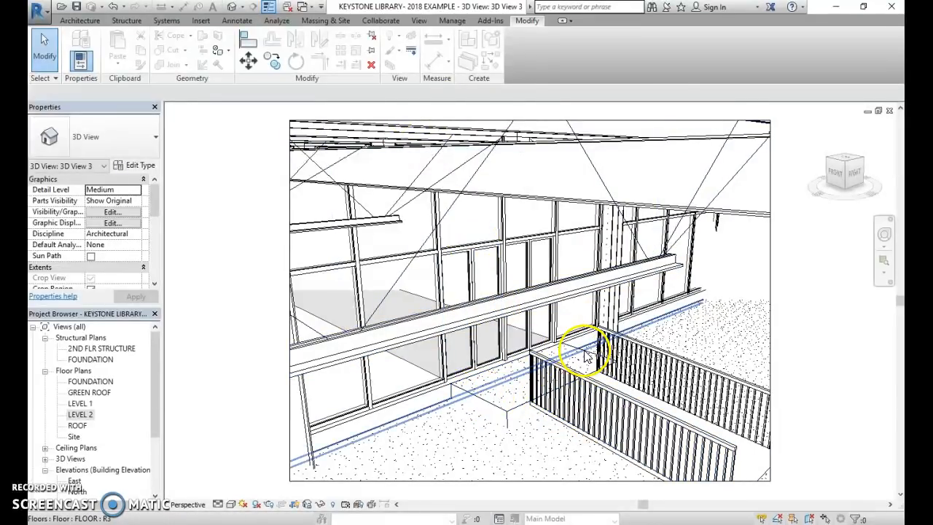
Sketch a roughly 7-foot handrail railing line beside the ramp landing on LEVEL 2.
double_click(80, 414)
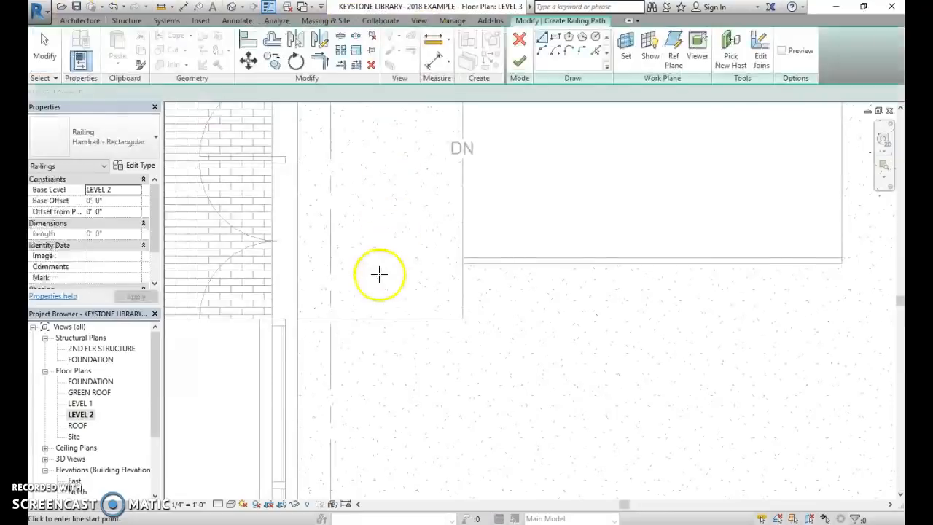
left_click(379, 274)
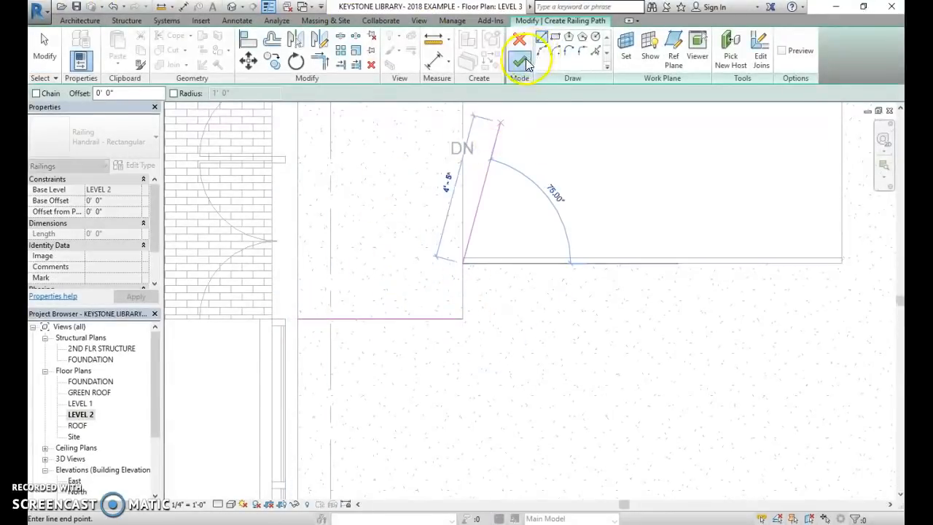
left_click(528, 58)
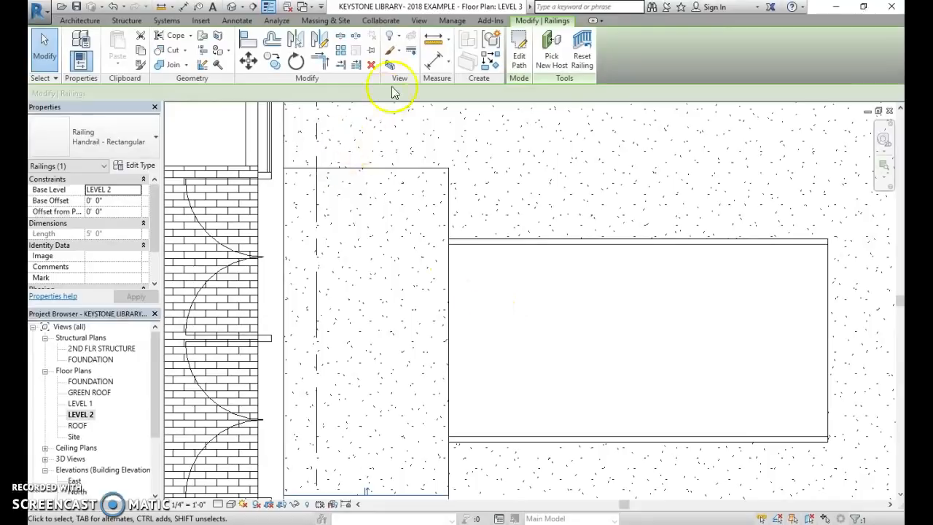
left_click(79, 21)
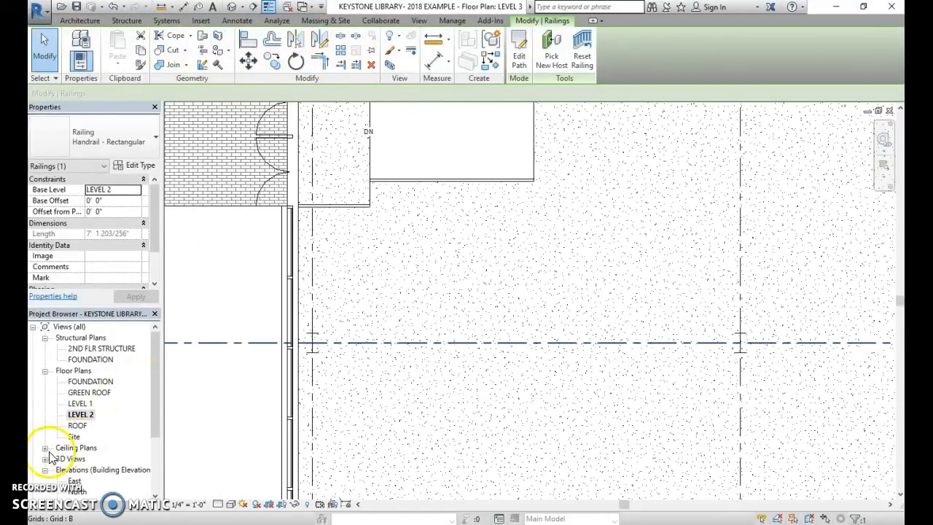
In 3D View 3, set the short handrail's Base Level to GREEN ROOF.
double_click(84, 458)
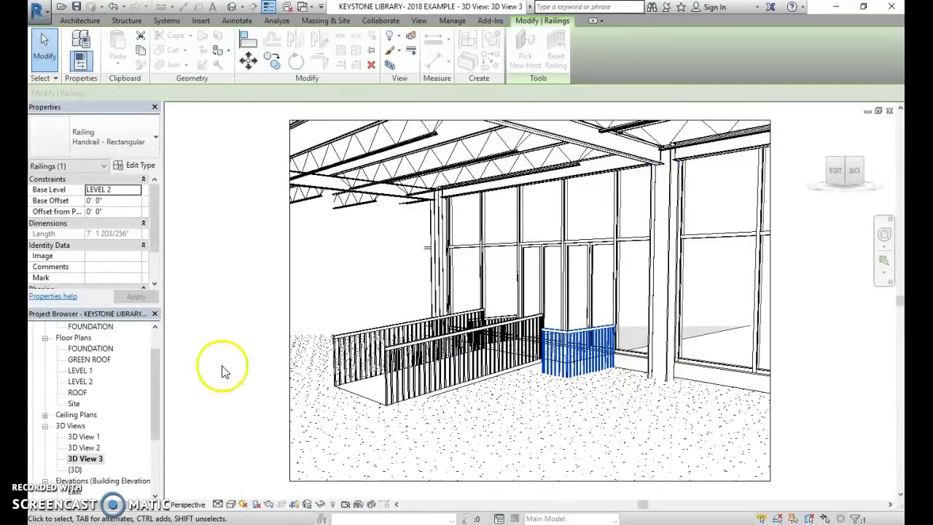
left_click(114, 189)
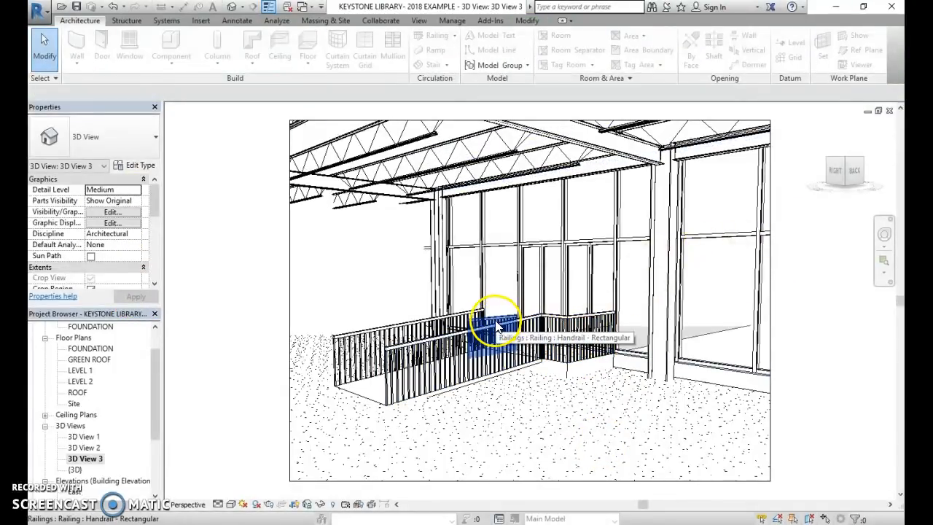
left_click(495, 323)
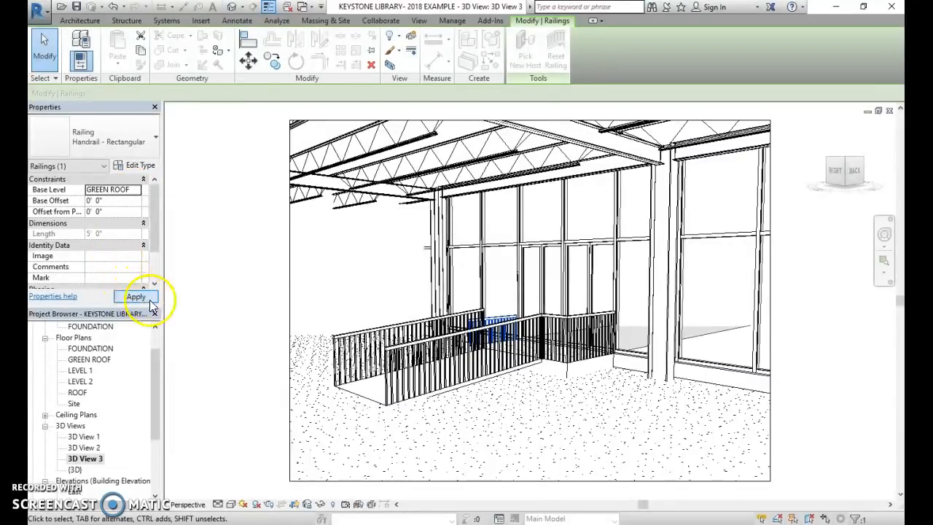
left_click(135, 297)
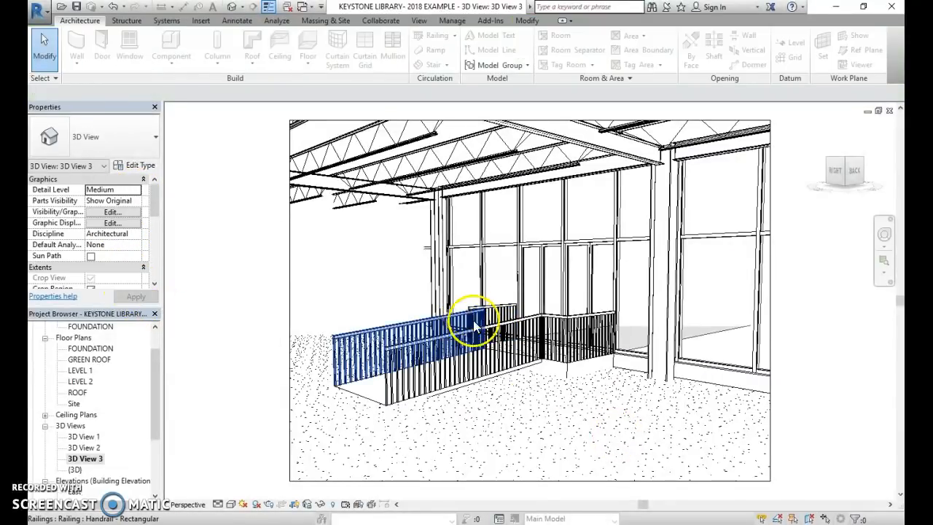
left_click_drag(474, 323, 576, 342)
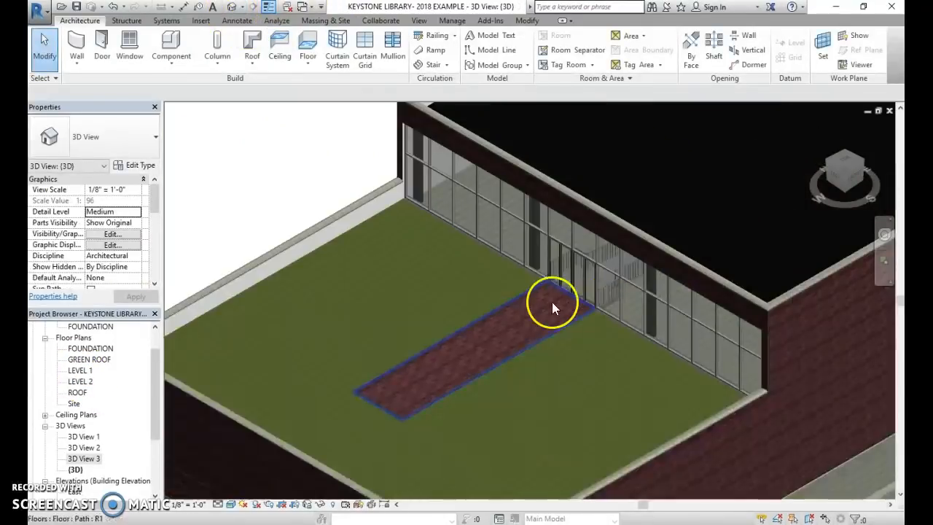
Orbit the default 3D view to look across the green roof and brick path.
left_click_drag(551, 306, 444, 262)
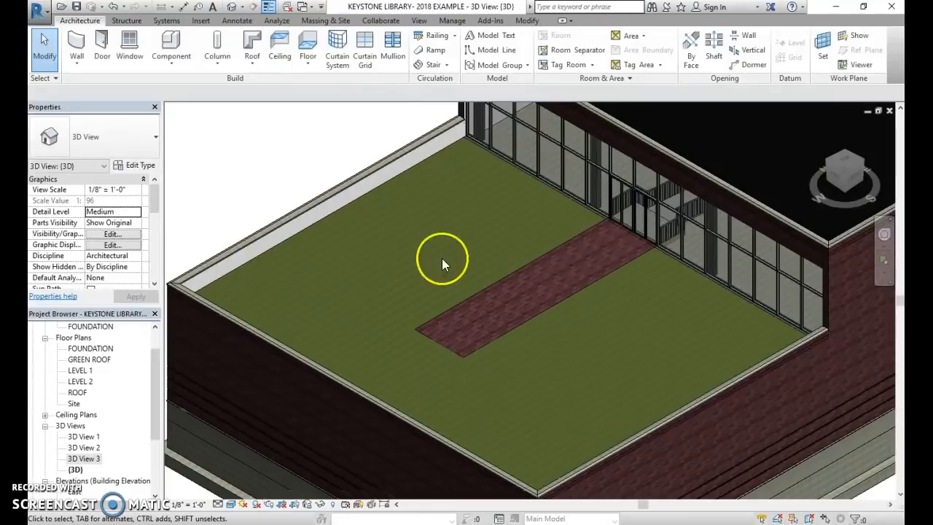
mouse_move(406, 250)
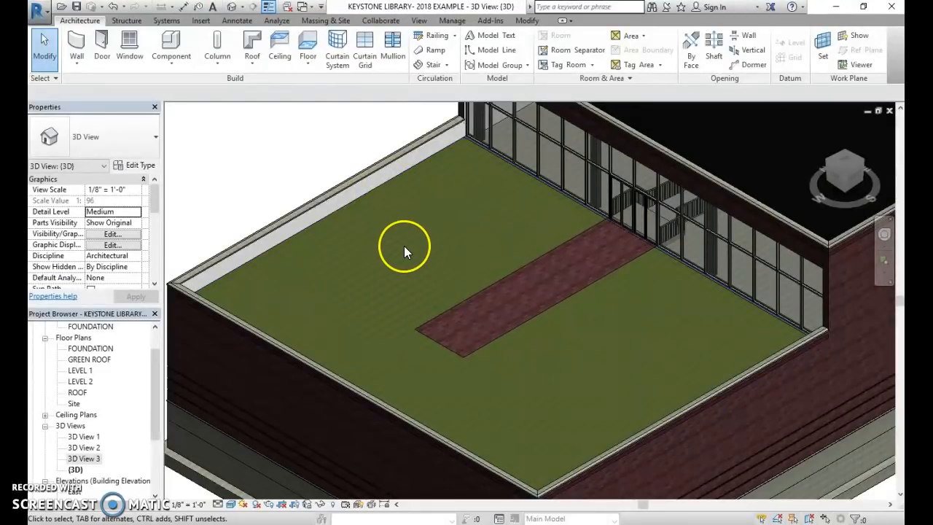
mouse_move(736, 372)
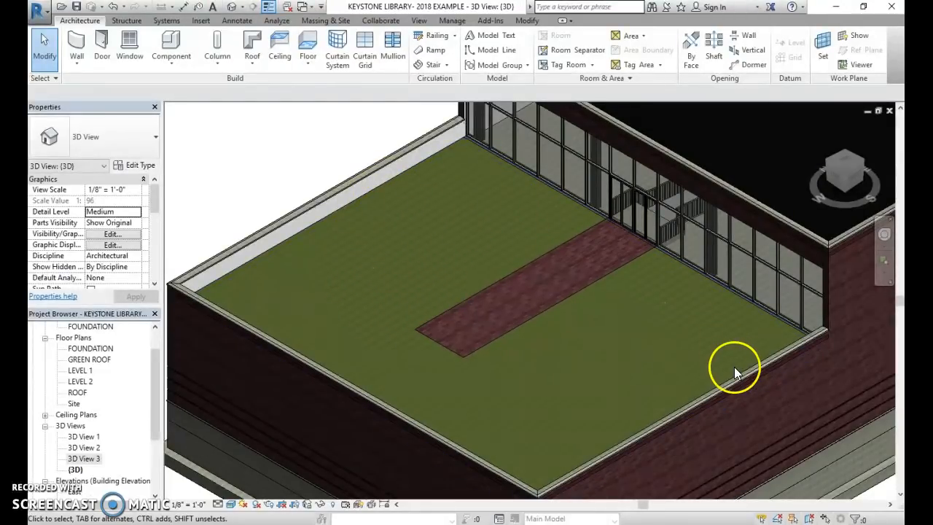